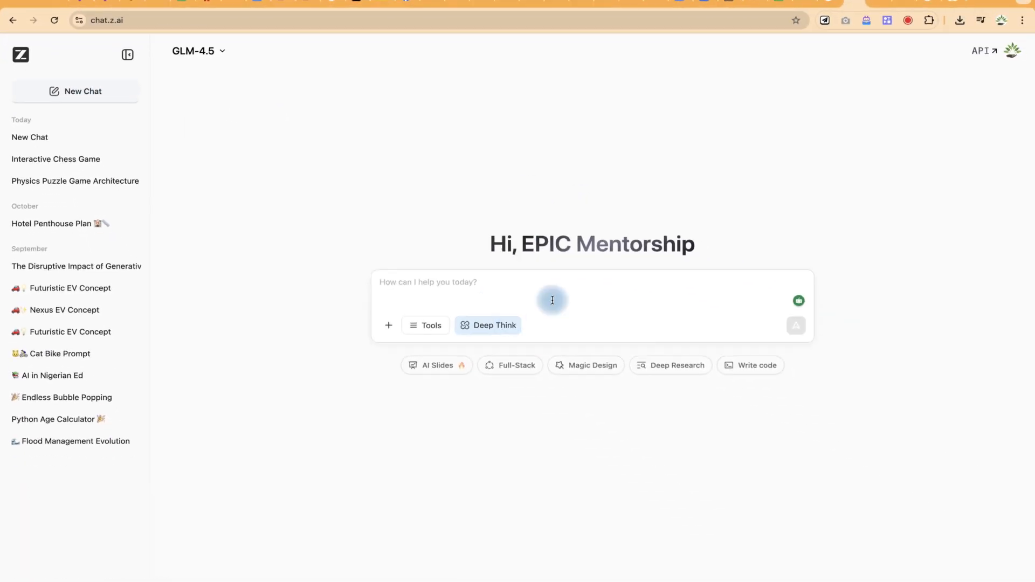
{"action": "mouse_move", "coordinate": [474, 273]}
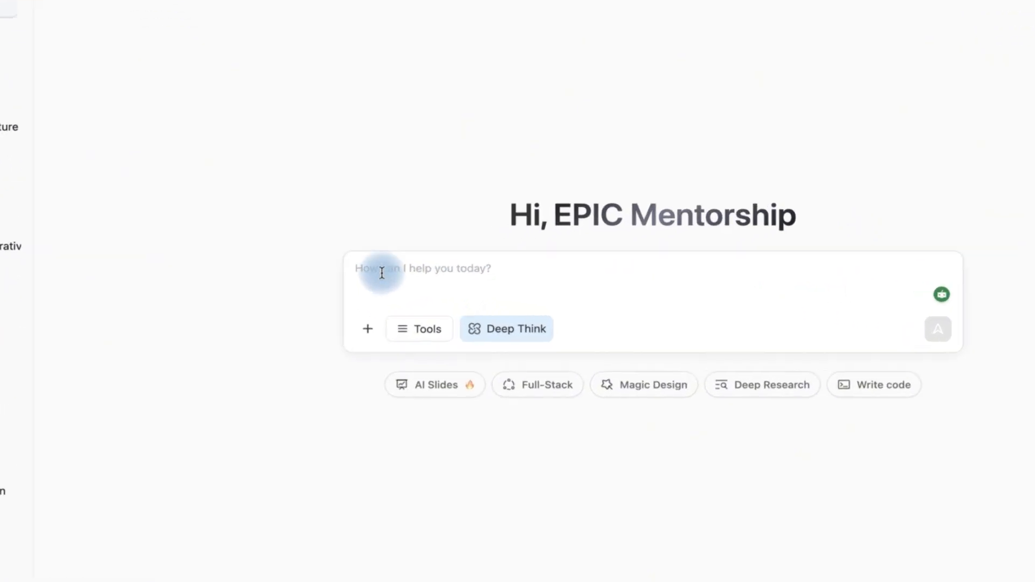
Send a request for a photosynthesis blog post including all chemical formulas involved.
{"action": "left_click", "coordinate": [507, 328]}
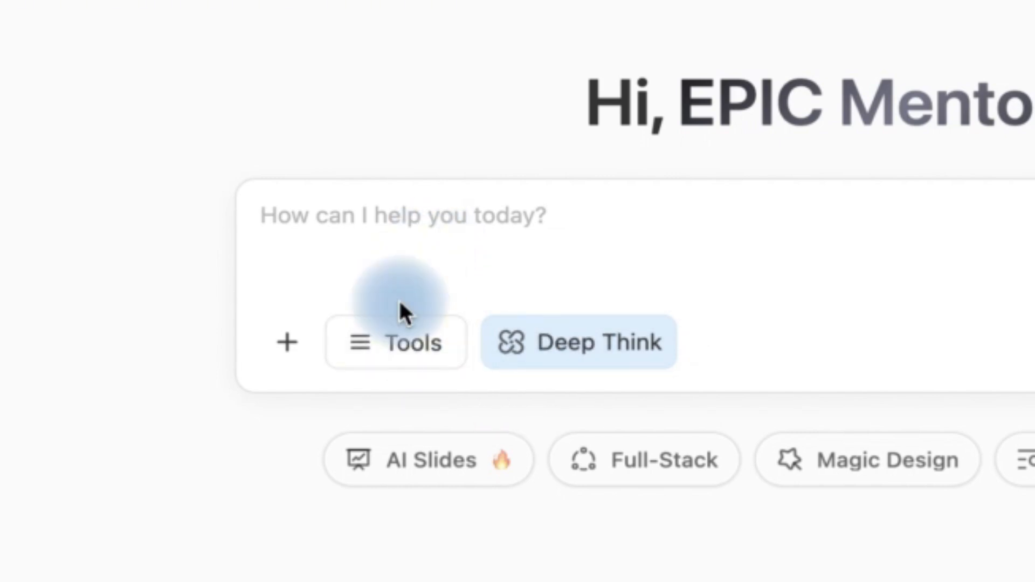
{"action": "left_click", "coordinate": [395, 342]}
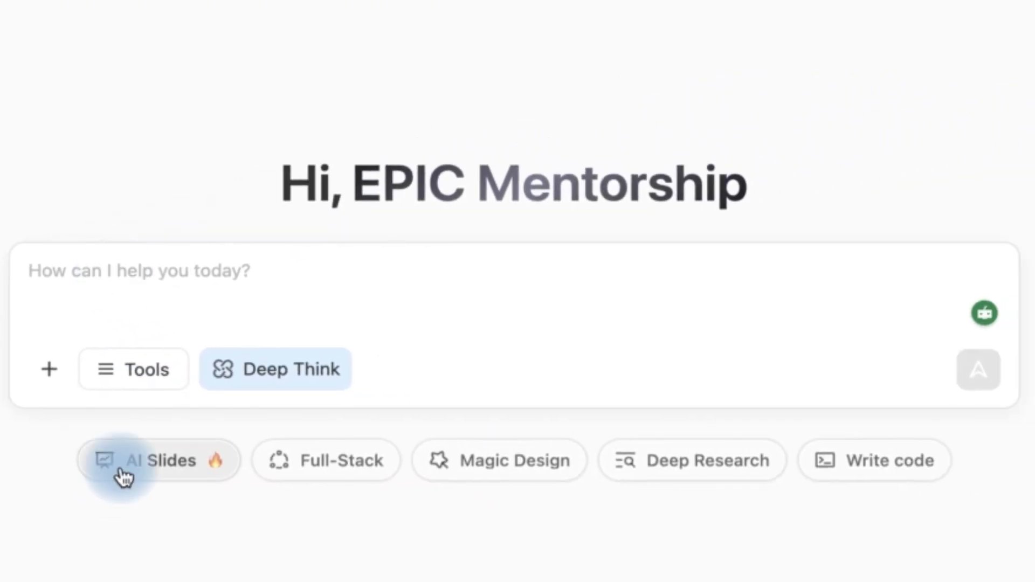
{"action": "mouse_move", "coordinate": [48, 373]}
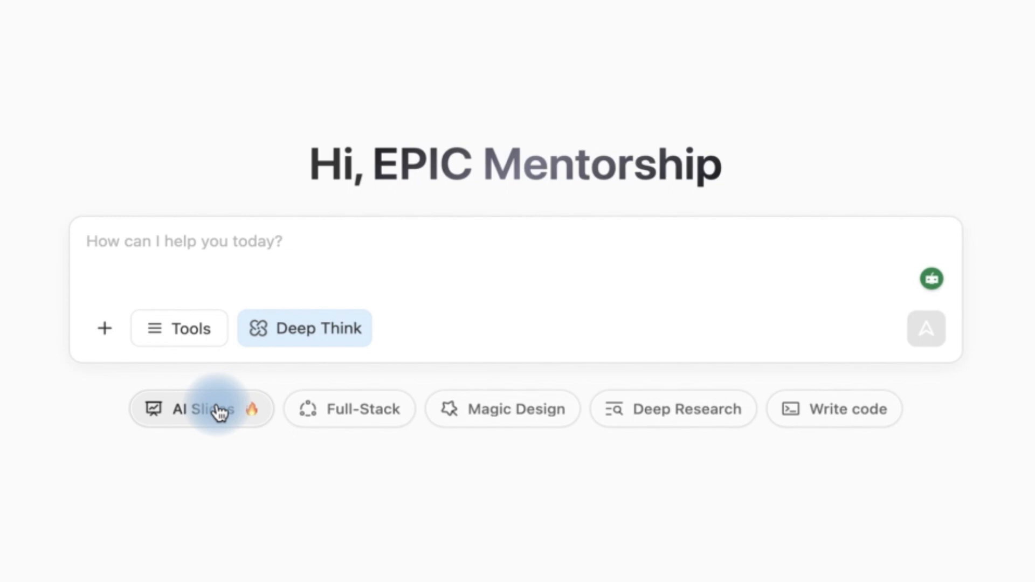
{"action": "mouse_move", "coordinate": [327, 442]}
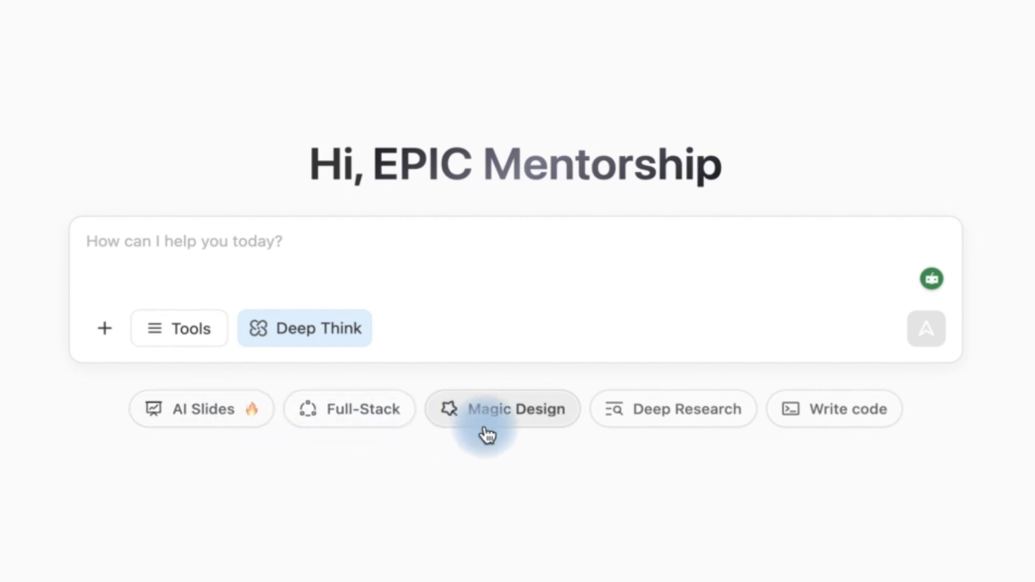
{"action": "mouse_move", "coordinate": [701, 440]}
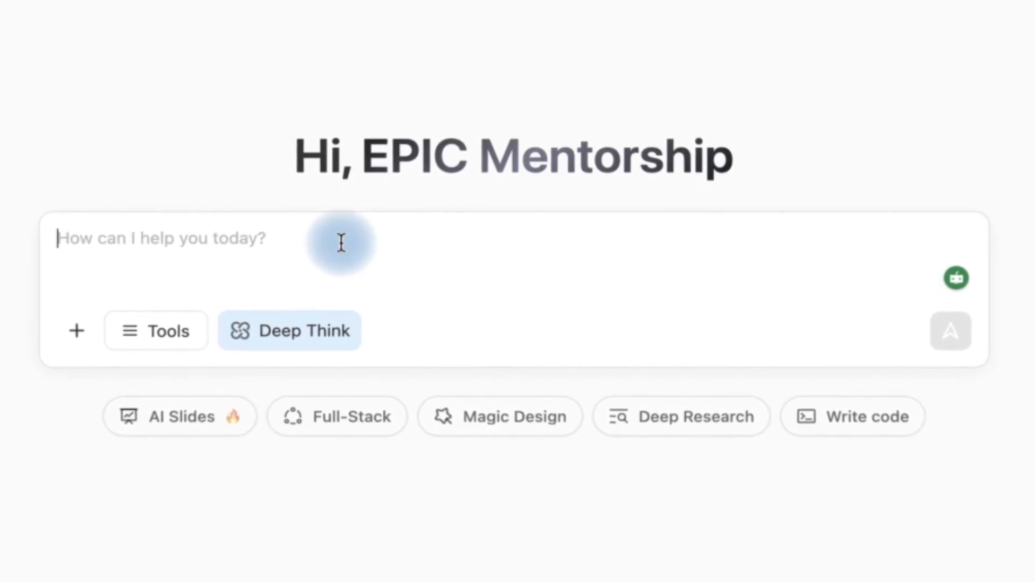
{"action": "type", "text": "Can you write a blog post about photosynthesis pls include all chemical formulars involved"}
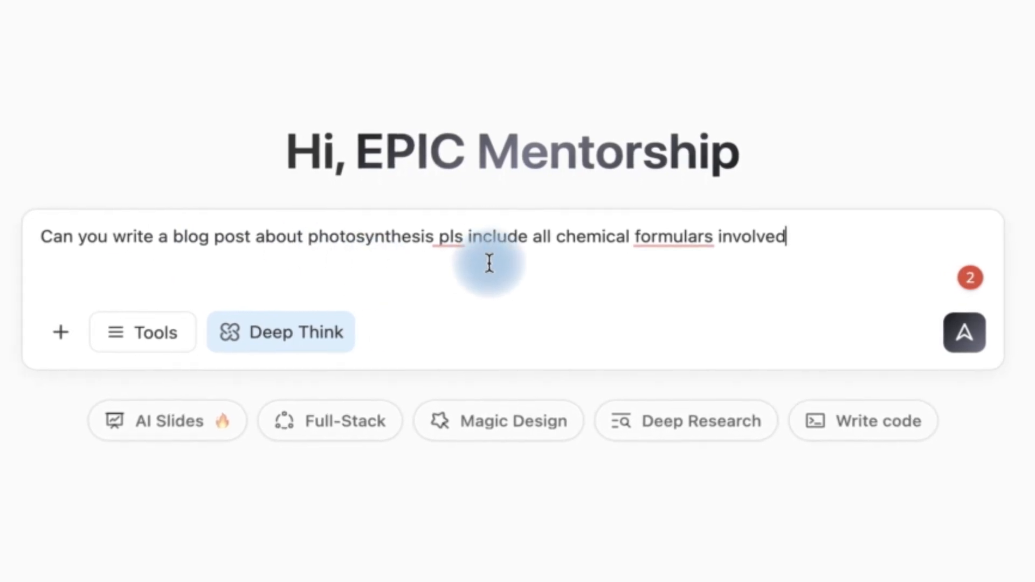
{"action": "mouse_move", "coordinate": [752, 253]}
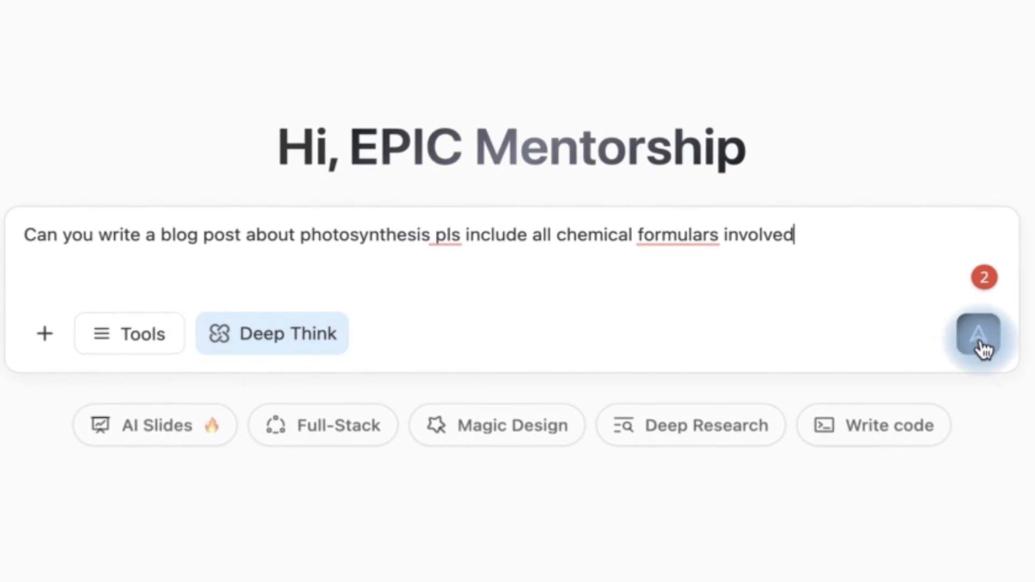
{"action": "left_click", "coordinate": [976, 335]}
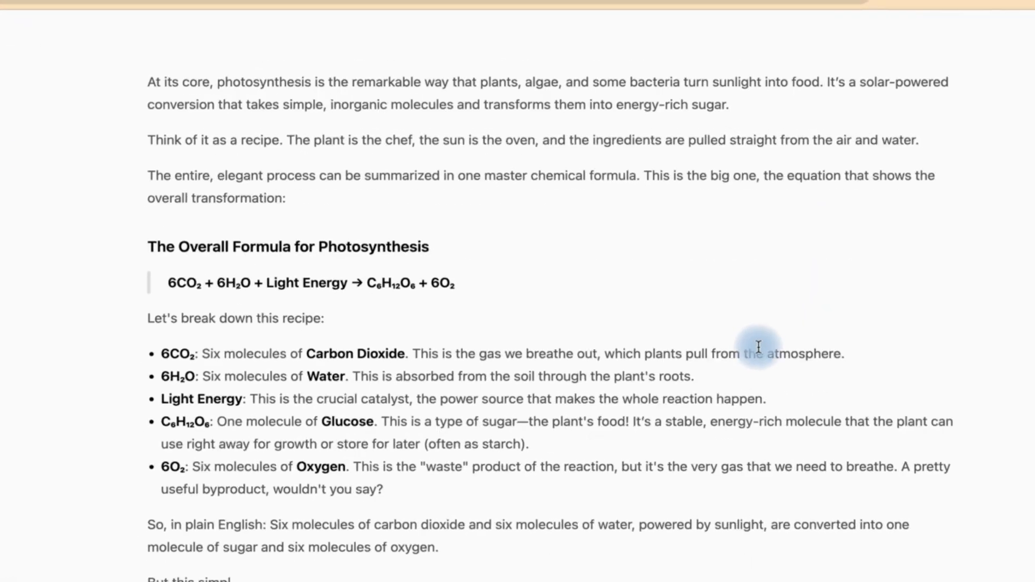
Scroll through the photosynthesis post to read both reaction stages and their formulas.
{"action": "scroll", "scroll_direction": "down", "scroll_amount": 3}
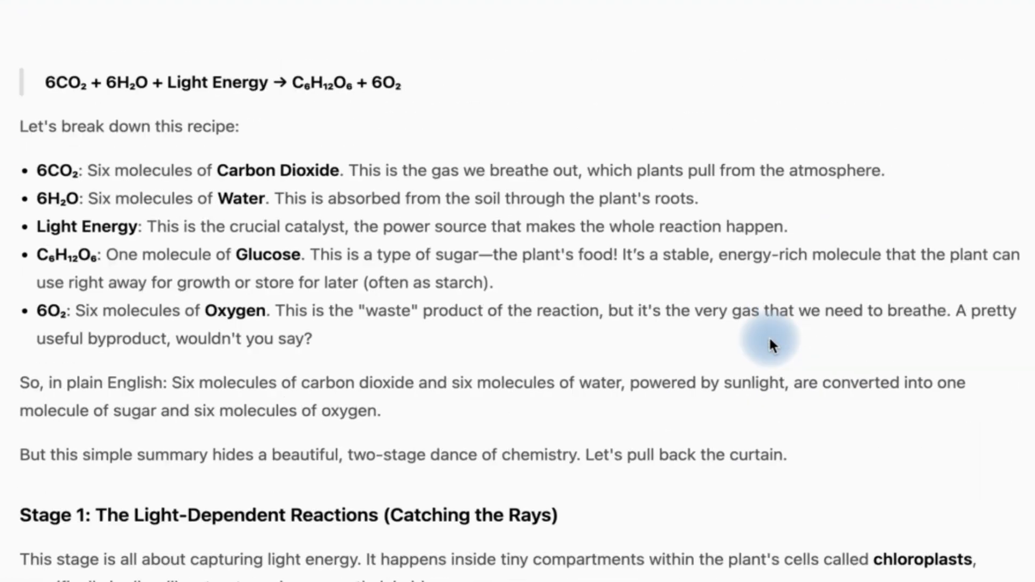
{"action": "scroll", "scroll_direction": "down", "scroll_amount": 3}
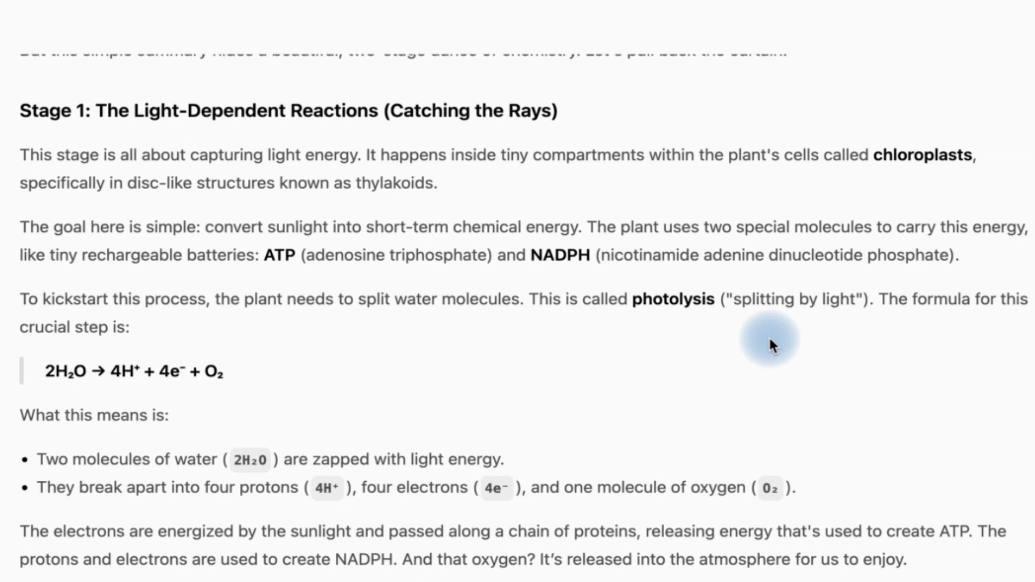
{"action": "scroll", "scroll_direction": "down", "scroll_amount": 3}
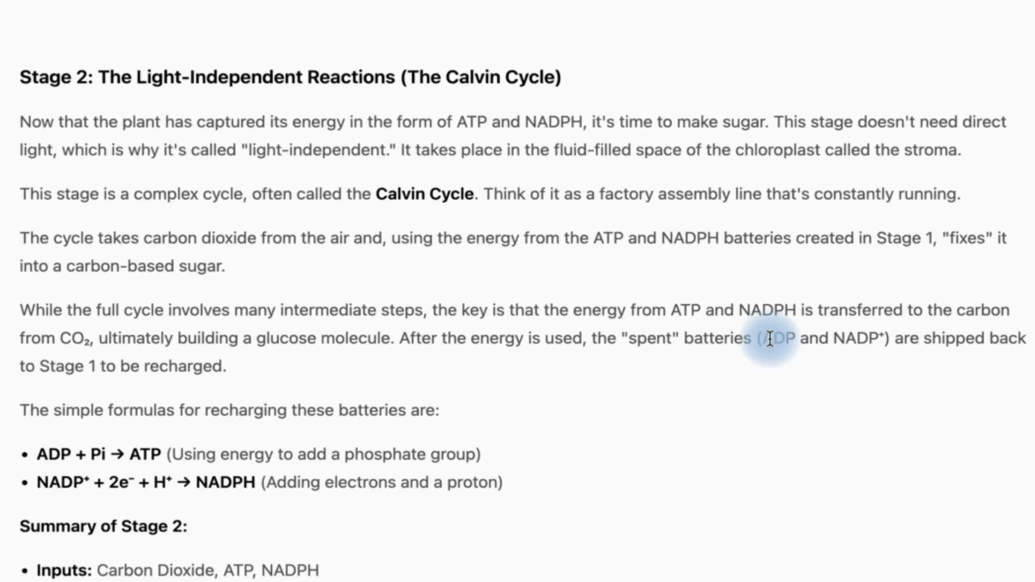
{"action": "scroll", "scroll_direction": "down", "scroll_amount": 3}
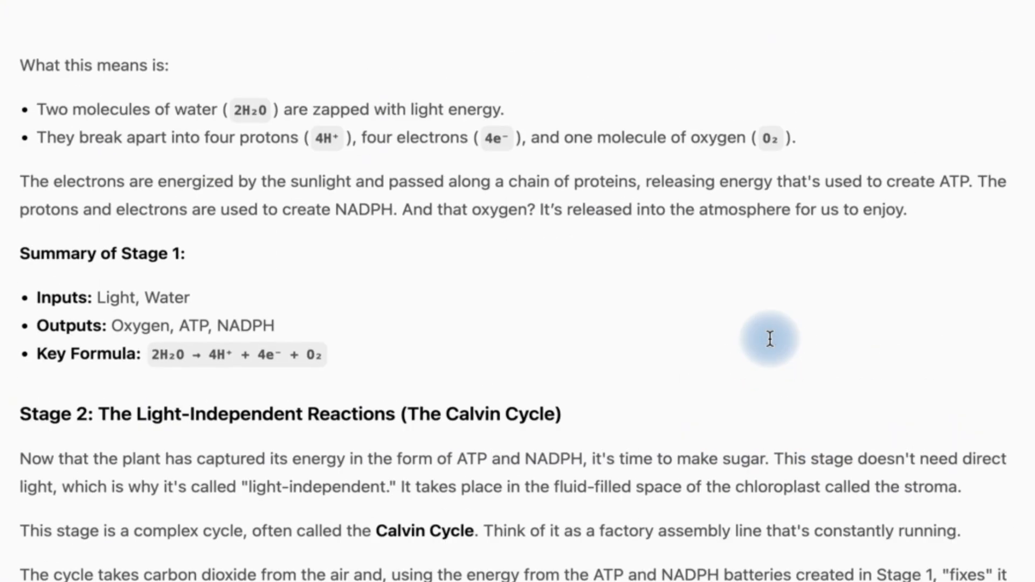
{"action": "scroll", "scroll_direction": "up", "scroll_amount": 3}
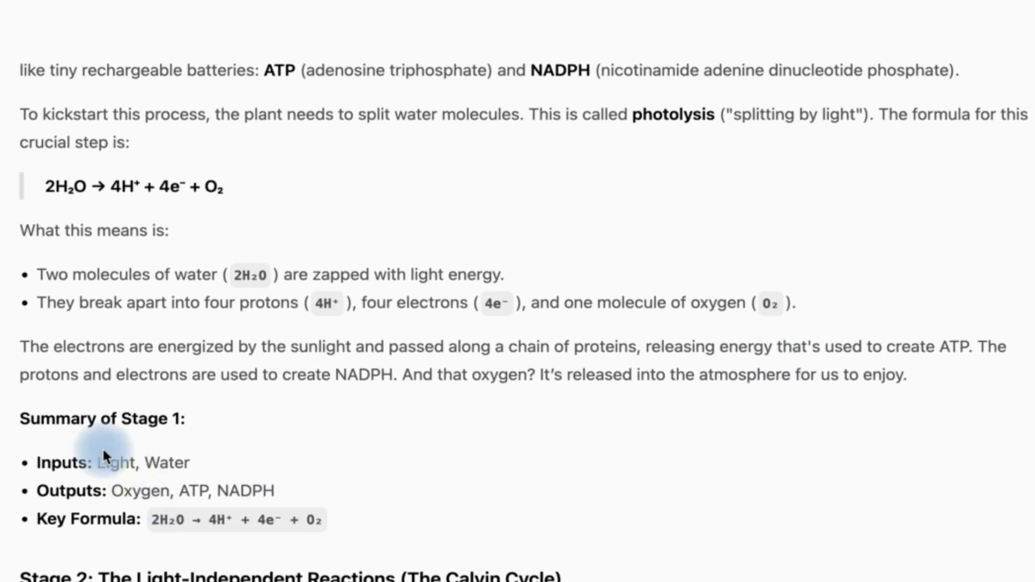
{"action": "mouse_move", "coordinate": [233, 444]}
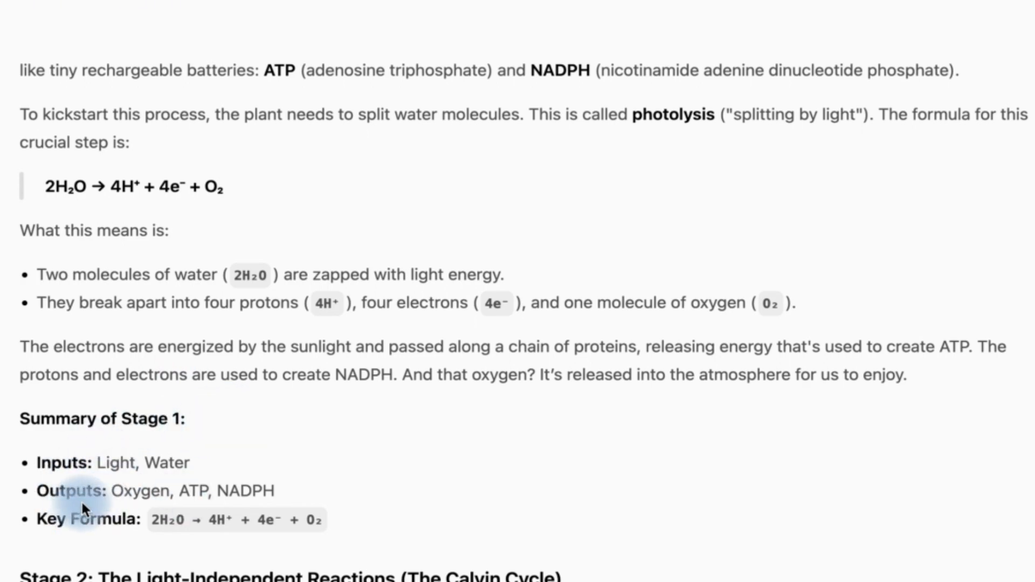
{"action": "scroll", "scroll_direction": "down", "scroll_amount": 3}
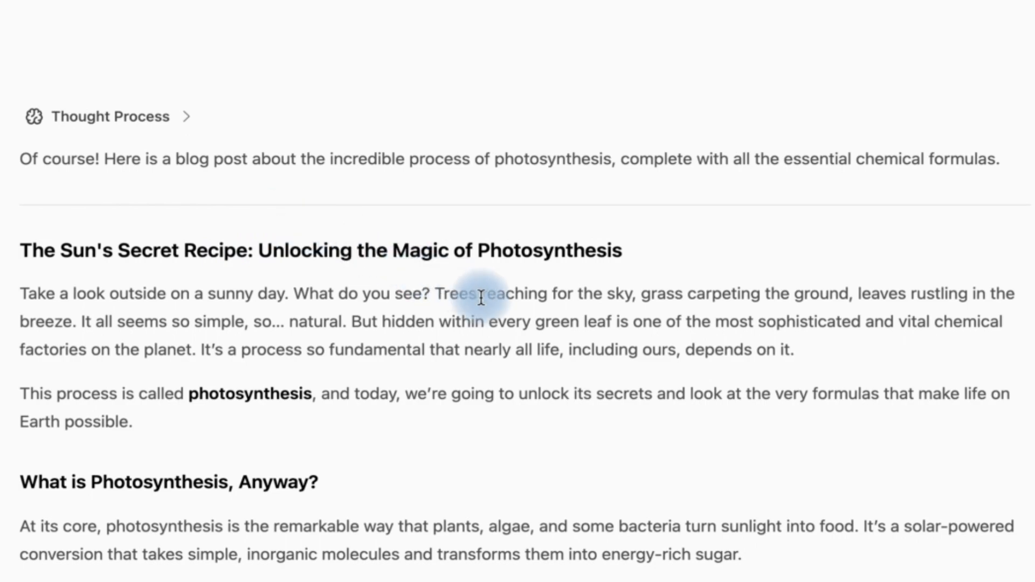
{"action": "scroll", "scroll_direction": "down", "scroll_amount": 3}
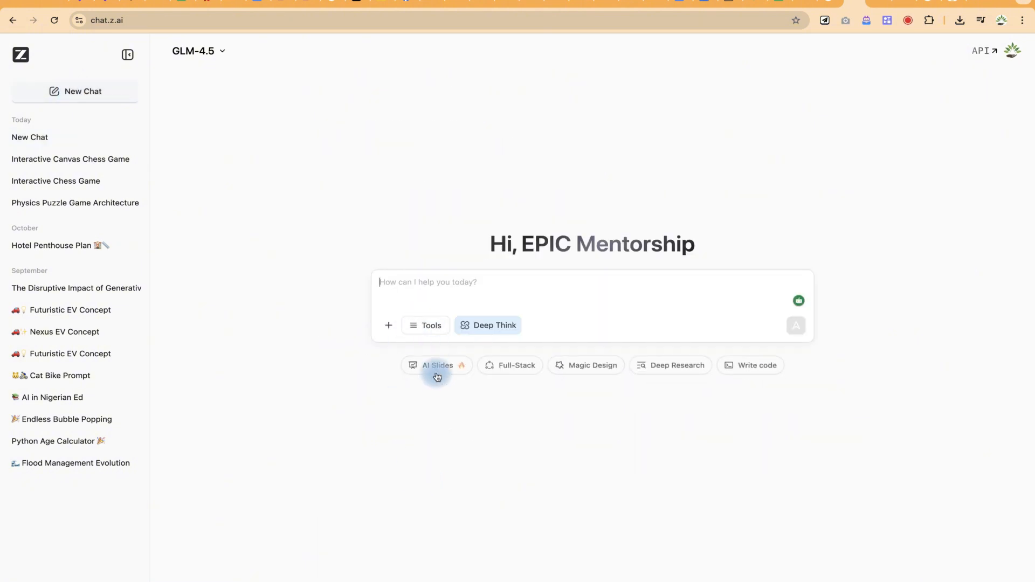
Using AI Slides, send a request for a comprehensive 10-slide deck on AI's impact in research.
{"action": "left_click", "coordinate": [437, 365]}
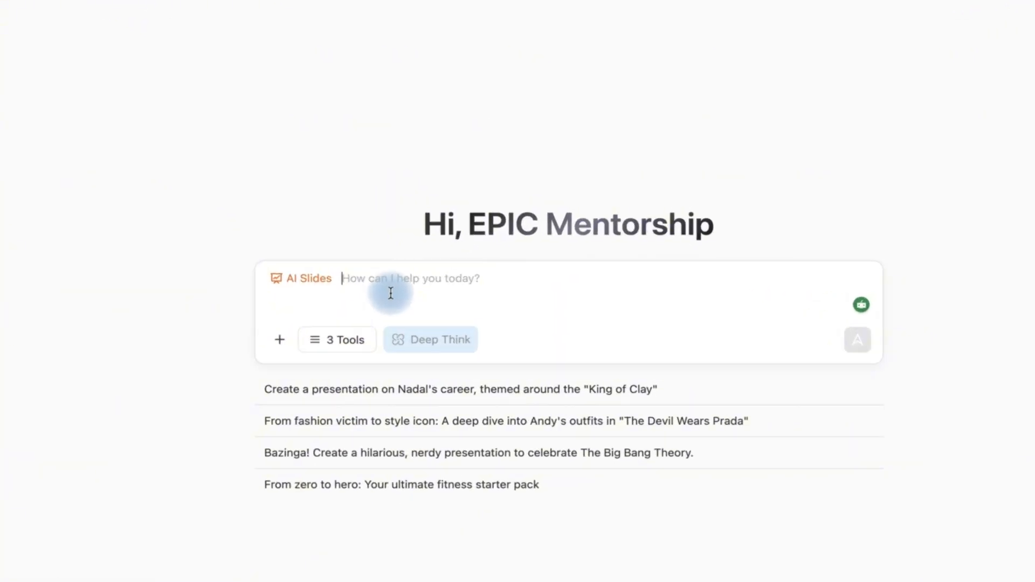
{"action": "type", "text": "can you generate a comprehensive 10 slides about the impact of AI in research?"}
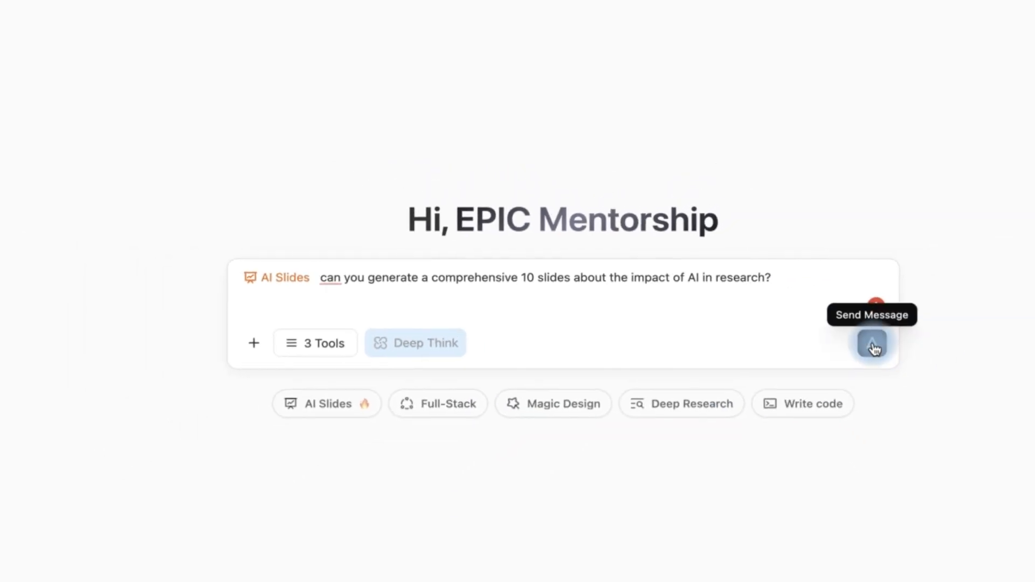
{"action": "left_click", "coordinate": [872, 347]}
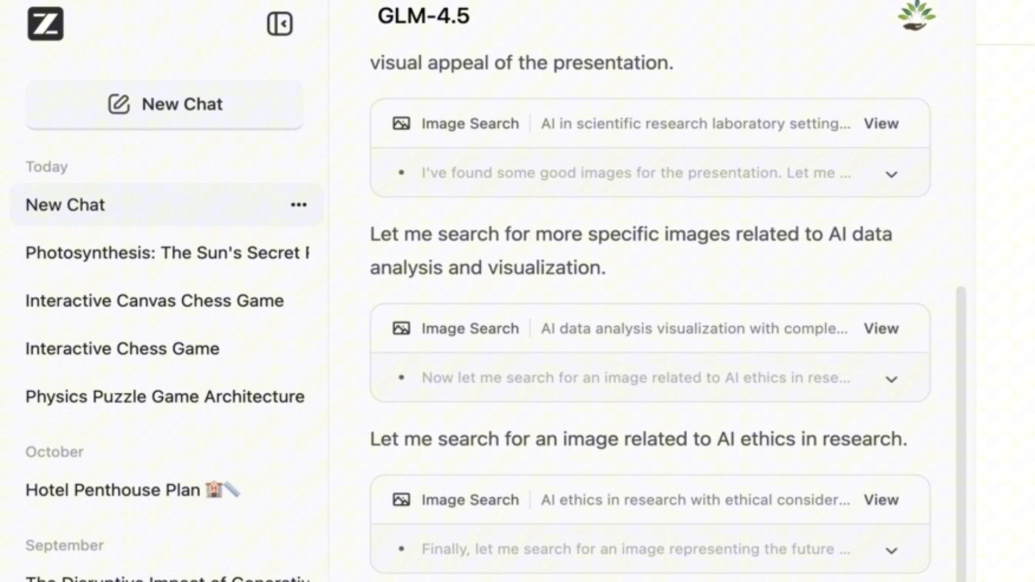
Switch the artifact panel to Preview to see the 'The Impact of AI on Research' title slide.
{"action": "scroll", "scroll_direction": "down", "scroll_amount": 3}
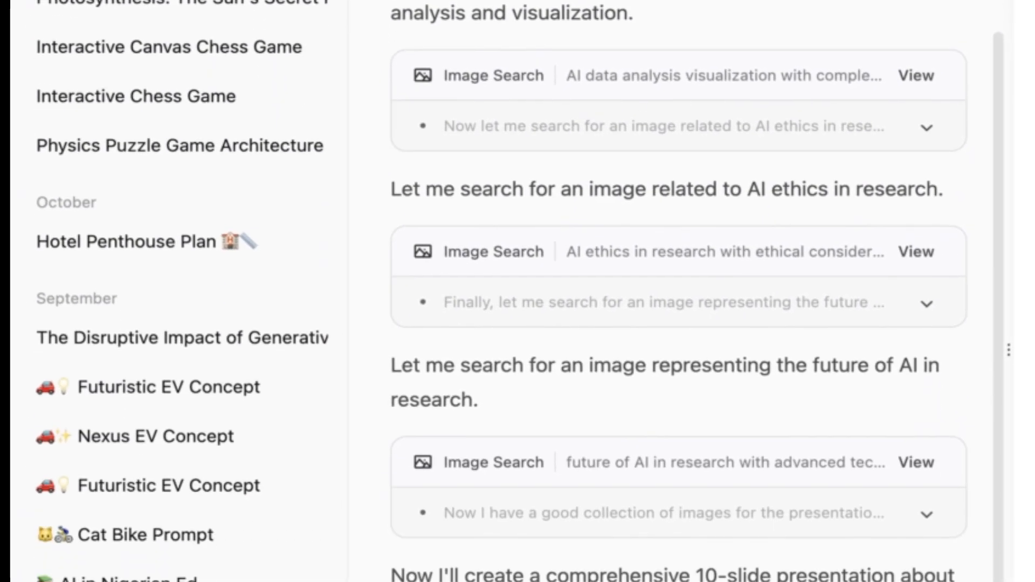
{"action": "scroll", "scroll_direction": "down", "scroll_amount": 3}
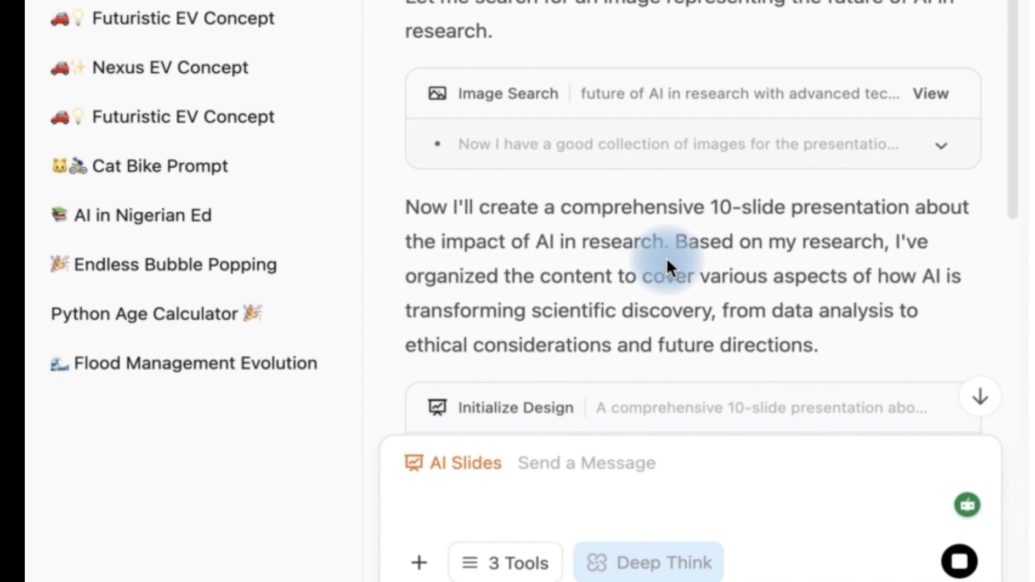
{"action": "mouse_move", "coordinate": [686, 322]}
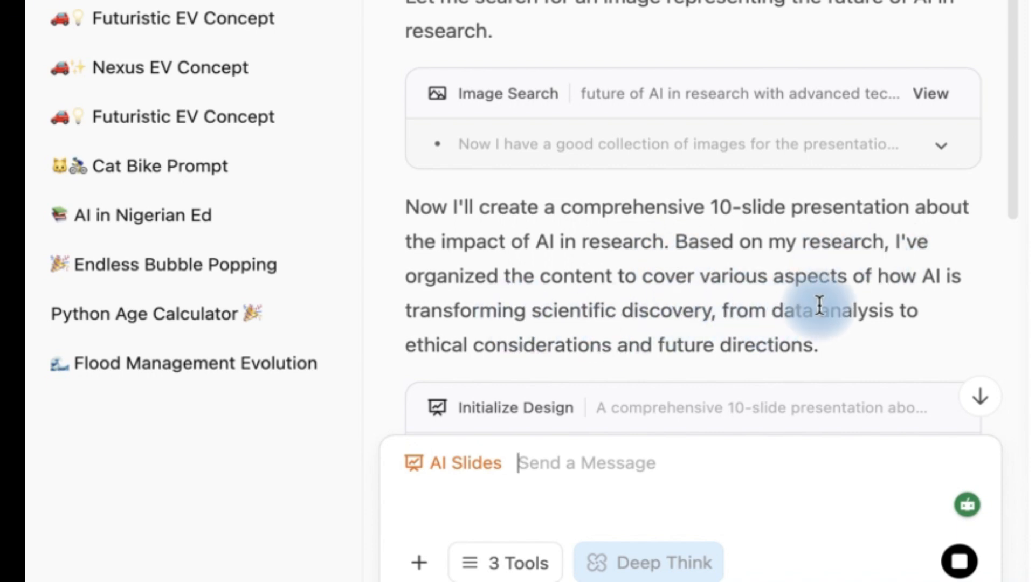
{"action": "mouse_move", "coordinate": [667, 330]}
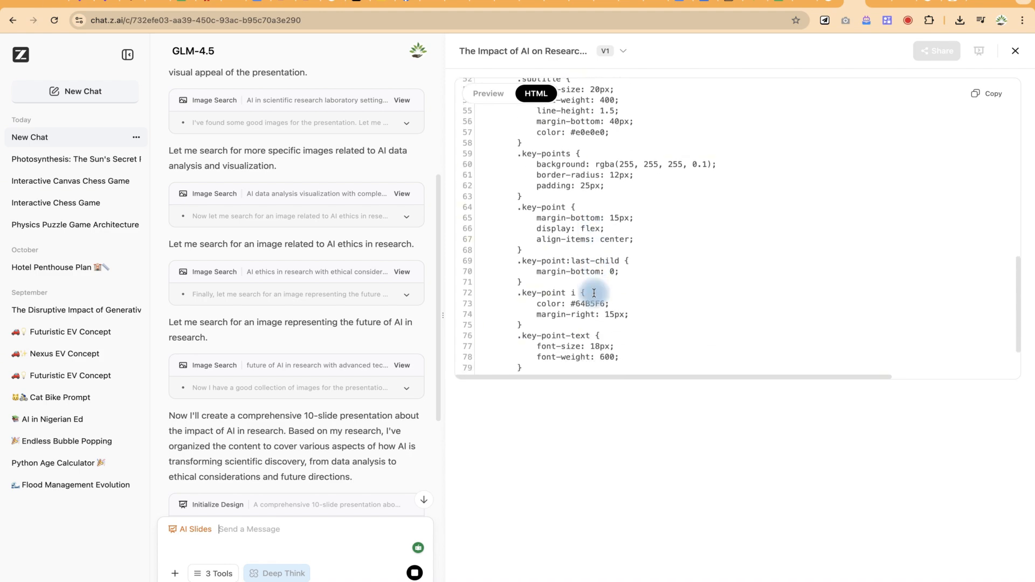
{"action": "left_click", "coordinate": [488, 93]}
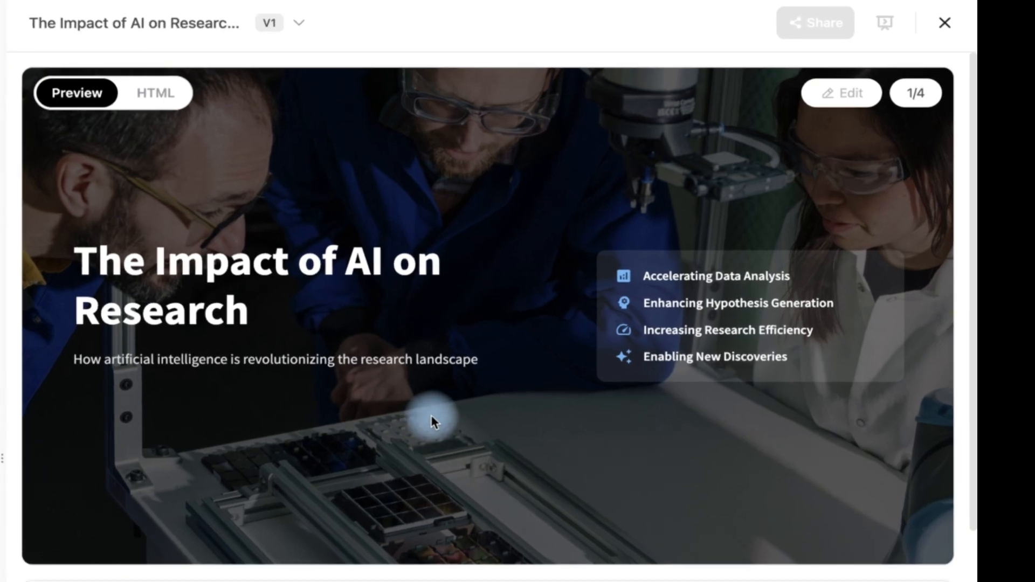
{"action": "mouse_move", "coordinate": [426, 349]}
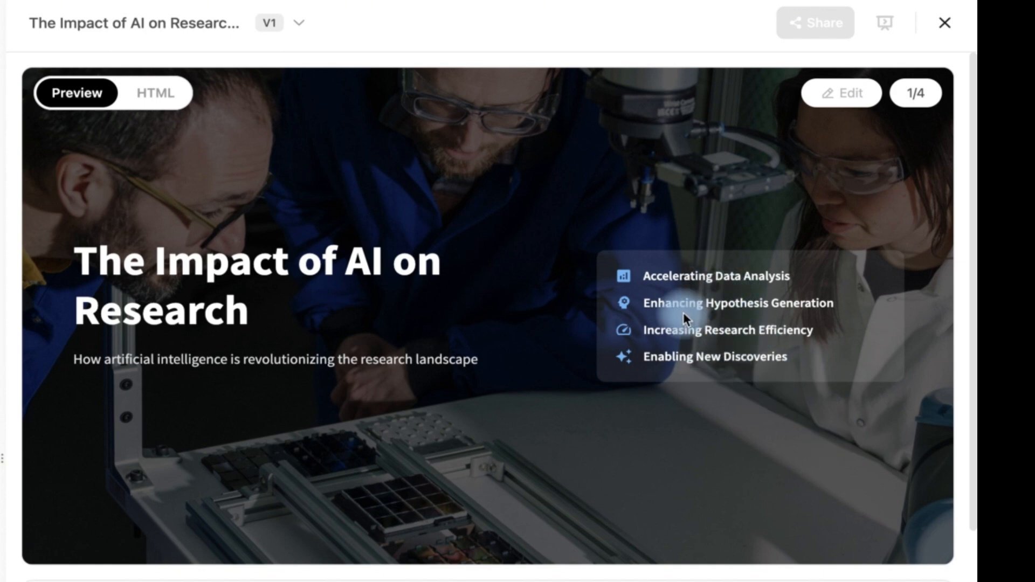
{"action": "mouse_move", "coordinate": [673, 275]}
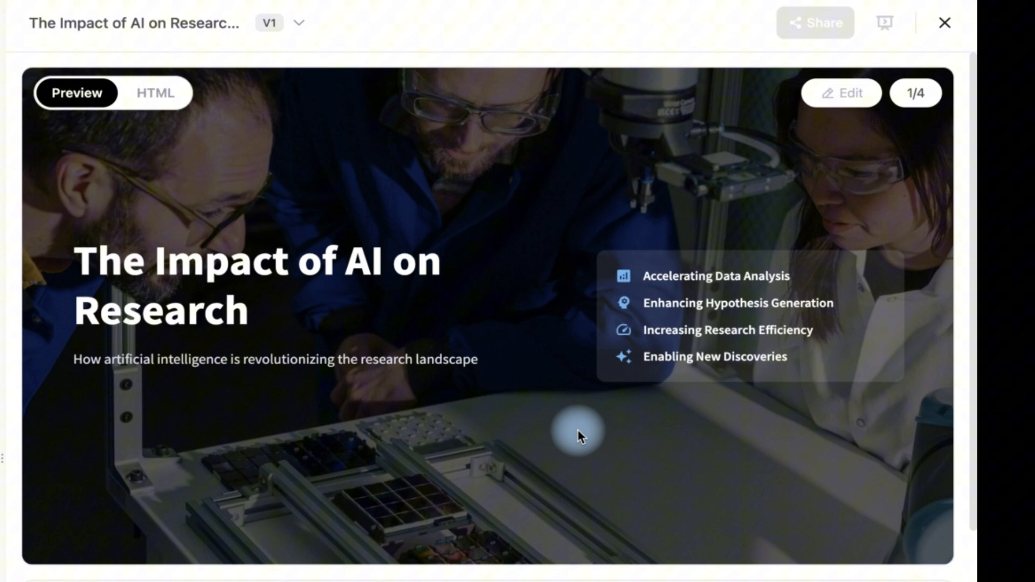
Scroll through the previewed slides down to 'AI in Literature Review and Knowledge Synthesis'.
{"action": "scroll", "scroll_direction": "down", "scroll_amount": 3}
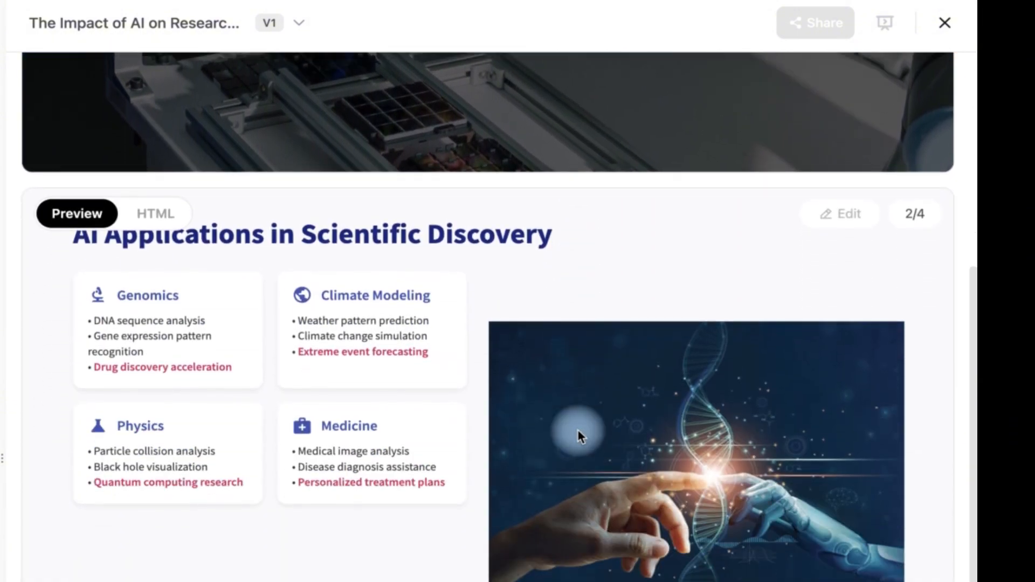
{"action": "scroll", "scroll_direction": "down", "scroll_amount": 3}
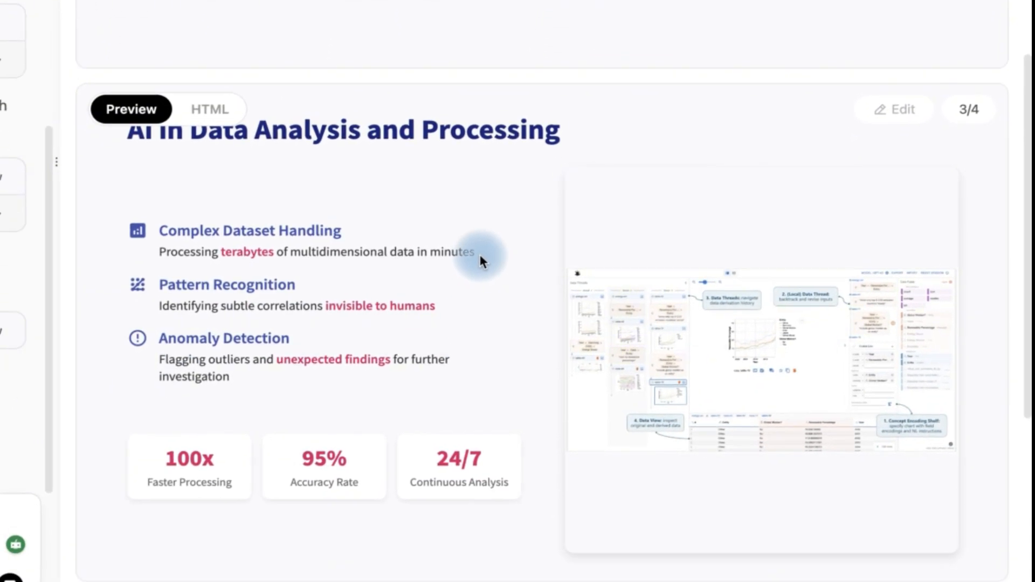
{"action": "scroll", "scroll_direction": "down", "scroll_amount": 3}
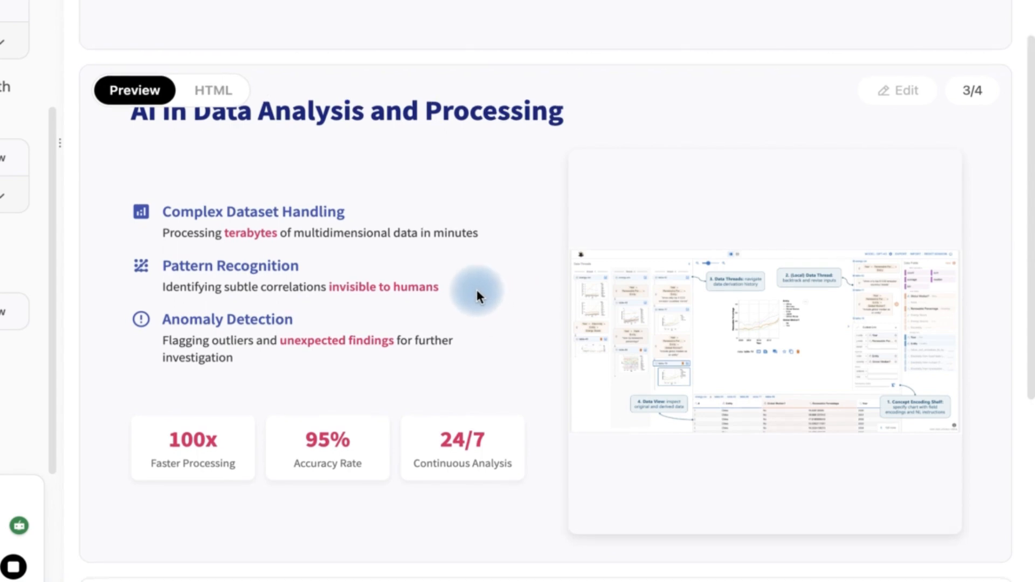
{"action": "mouse_move", "coordinate": [498, 276]}
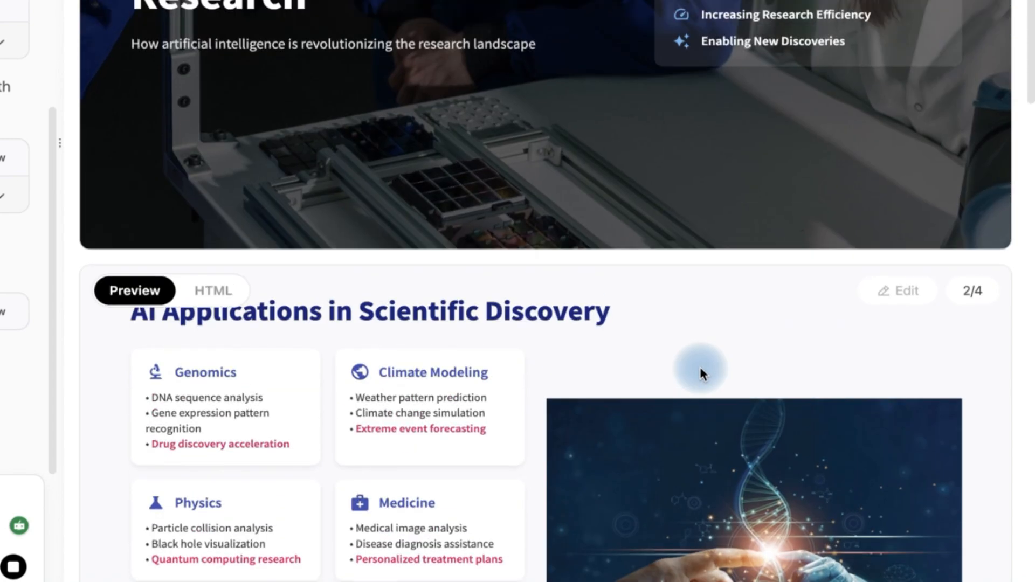
{"action": "scroll", "scroll_direction": "down", "scroll_amount": 3}
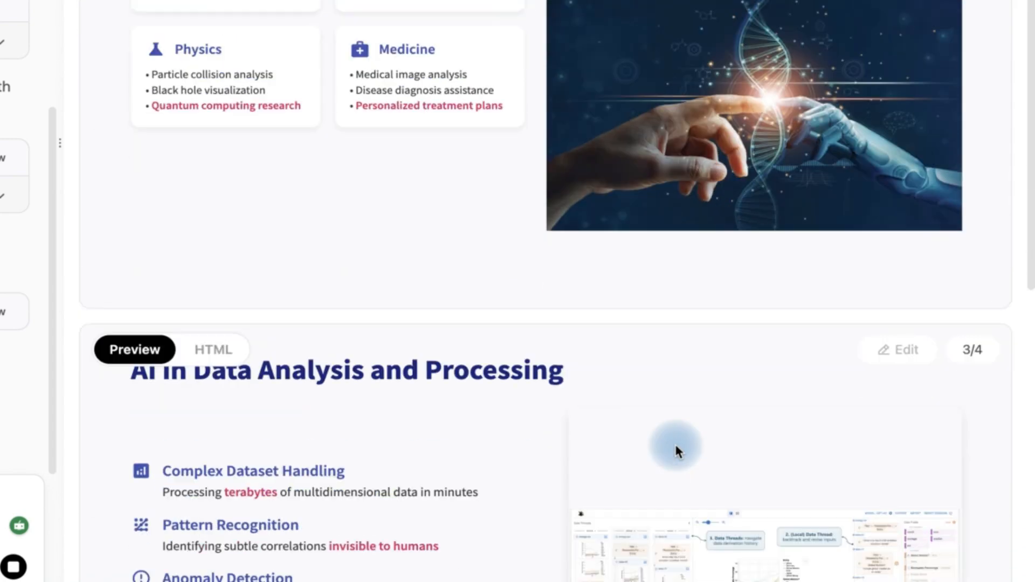
{"action": "scroll", "scroll_direction": "down", "scroll_amount": 3}
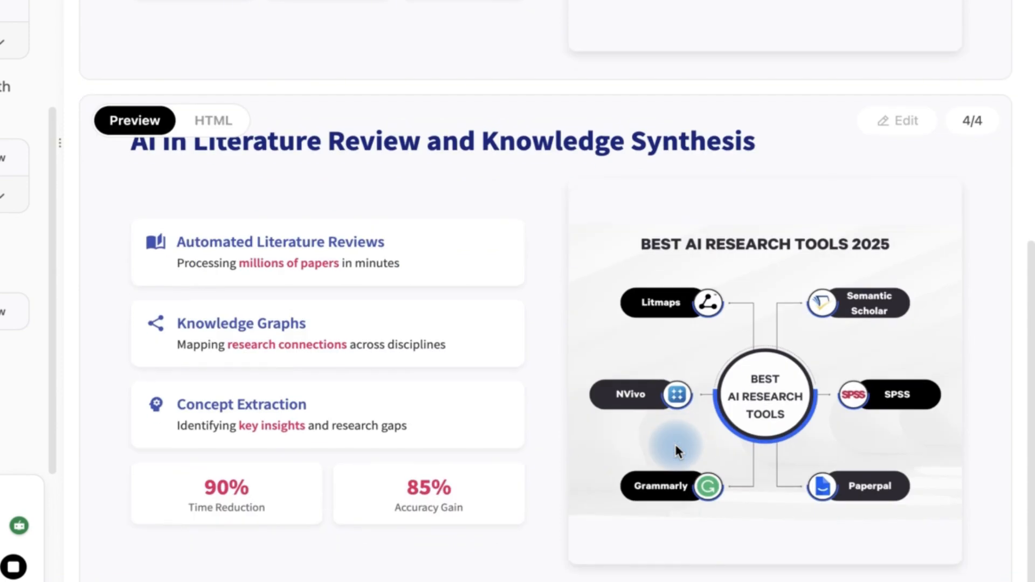
{"action": "mouse_move", "coordinate": [663, 440]}
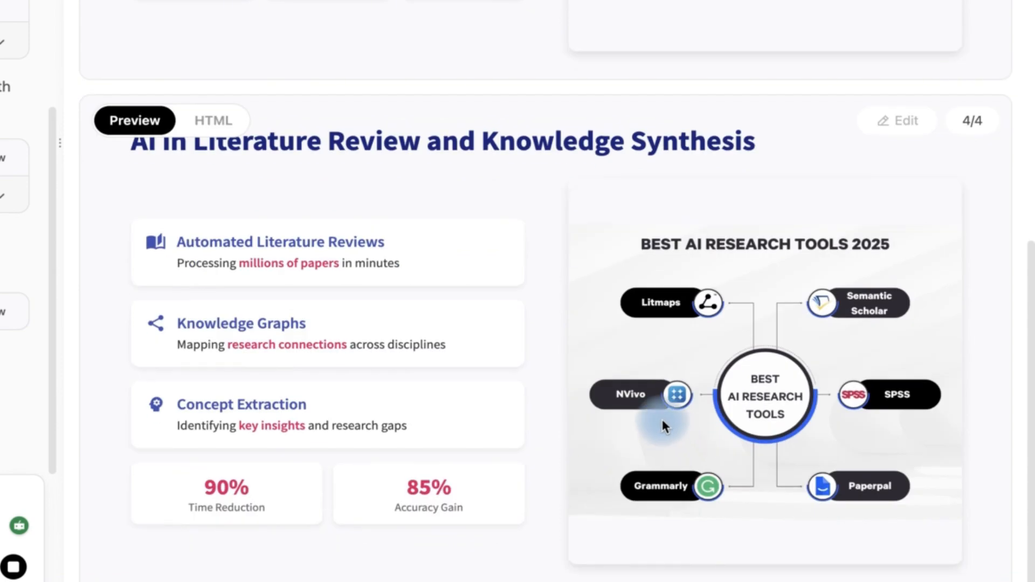
{"action": "mouse_move", "coordinate": [704, 375]}
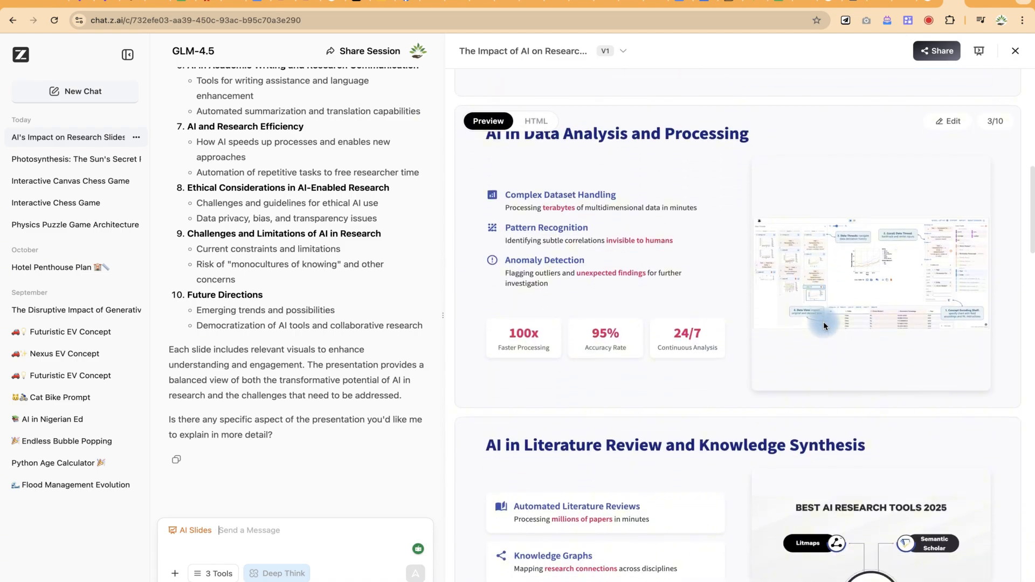
{"action": "scroll", "scroll_direction": "down", "scroll_amount": 3}
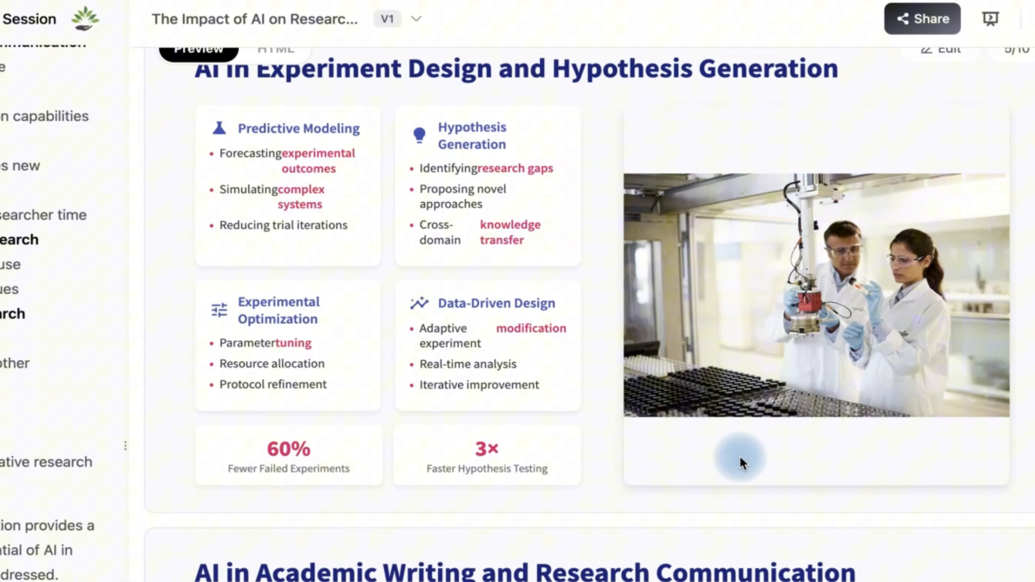
{"action": "scroll", "scroll_direction": "down", "scroll_amount": 3}
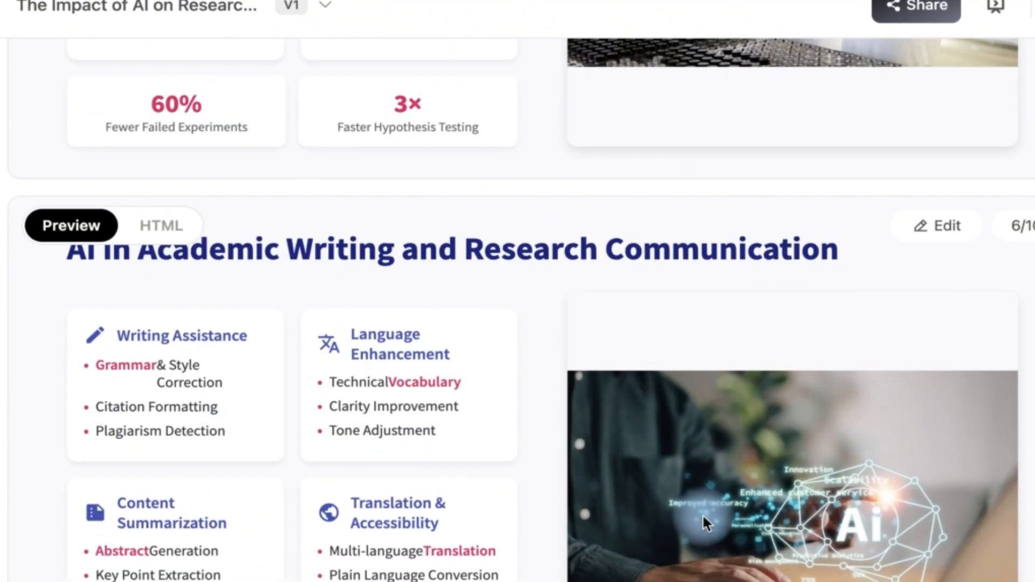
{"action": "scroll", "scroll_direction": "down", "scroll_amount": 3}
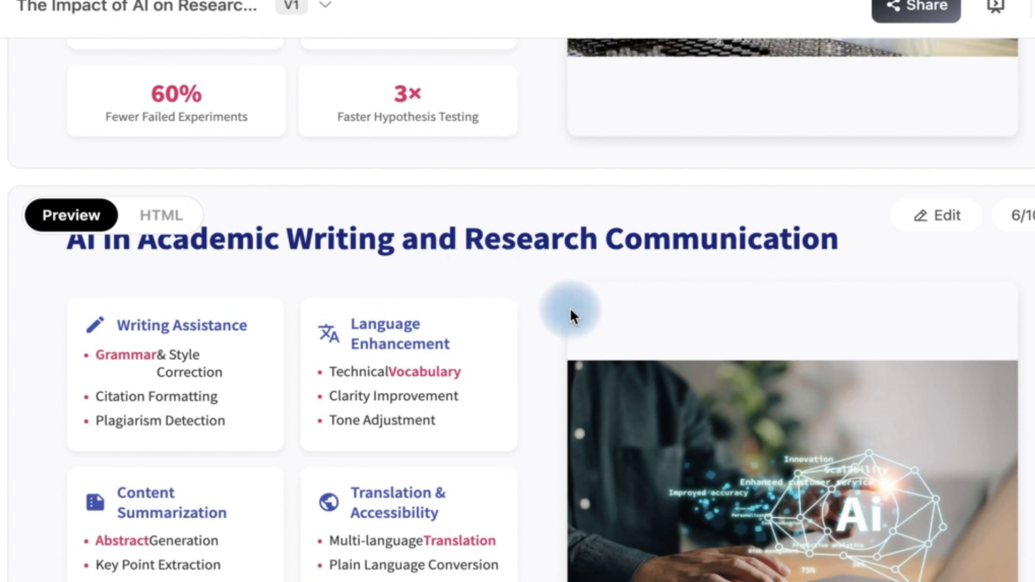
{"action": "scroll", "scroll_direction": "down", "scroll_amount": 3}
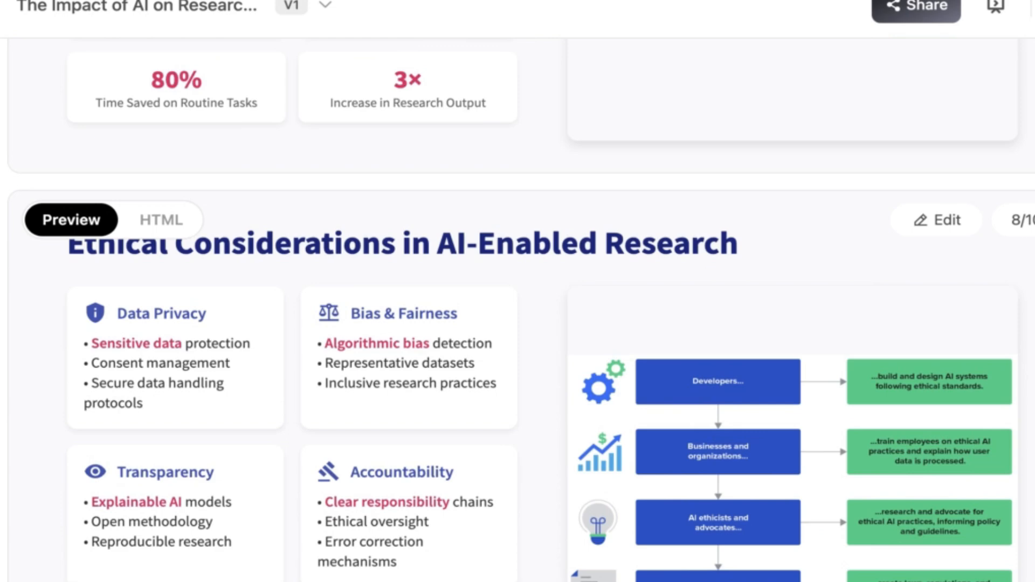
{"action": "scroll", "scroll_direction": "down", "scroll_amount": 3}
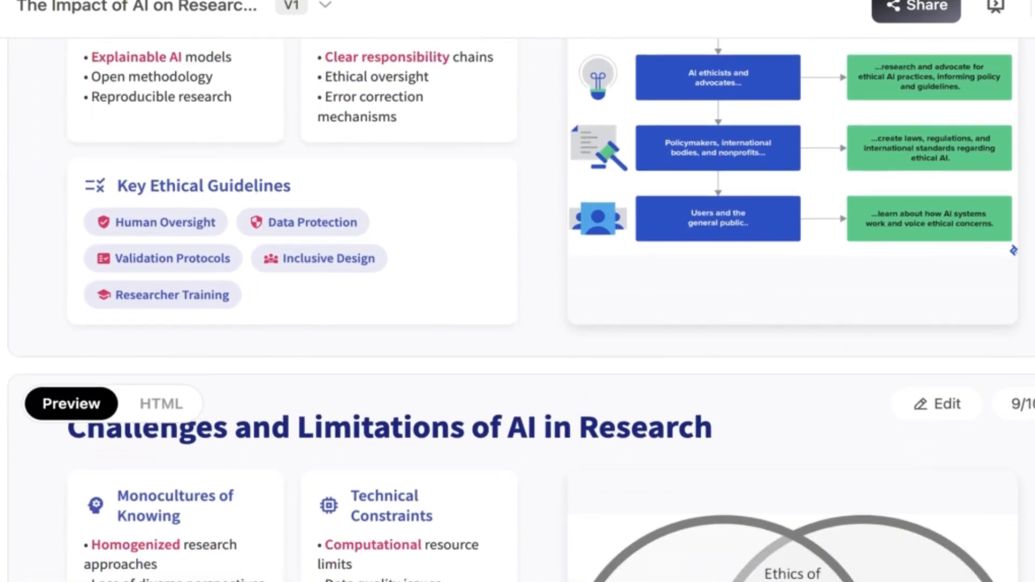
{"action": "scroll", "scroll_direction": "down", "scroll_amount": 3}
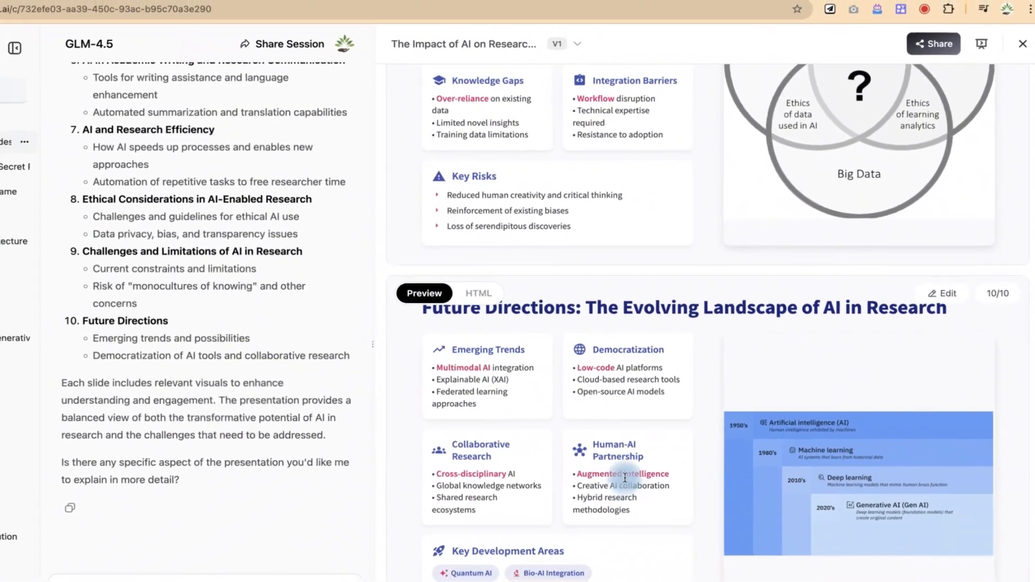
{"action": "left_click", "coordinate": [15, 51]}
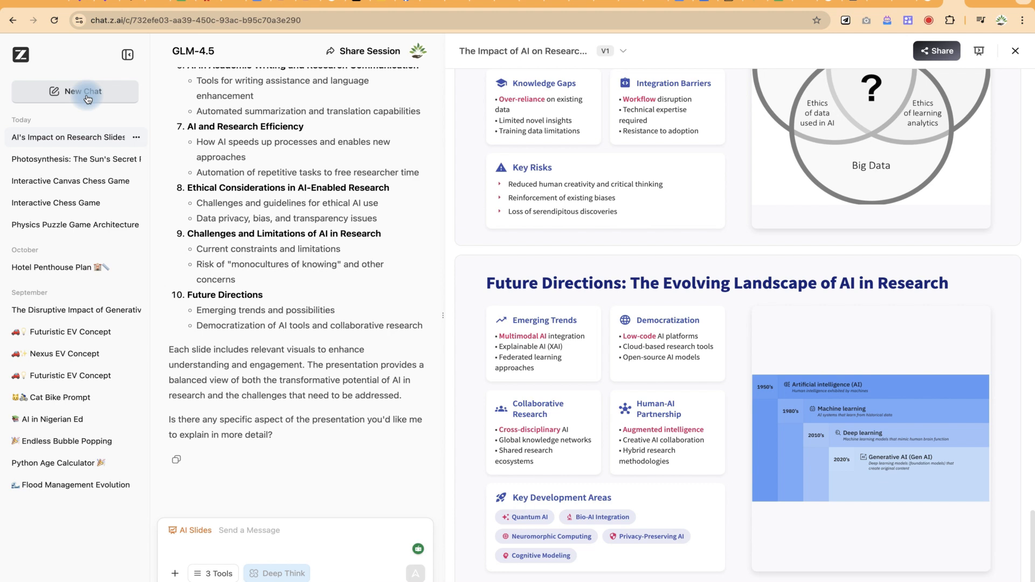
In a new chat, send a request for an interactive chess game playable against the AI.
{"action": "left_click", "coordinate": [82, 91]}
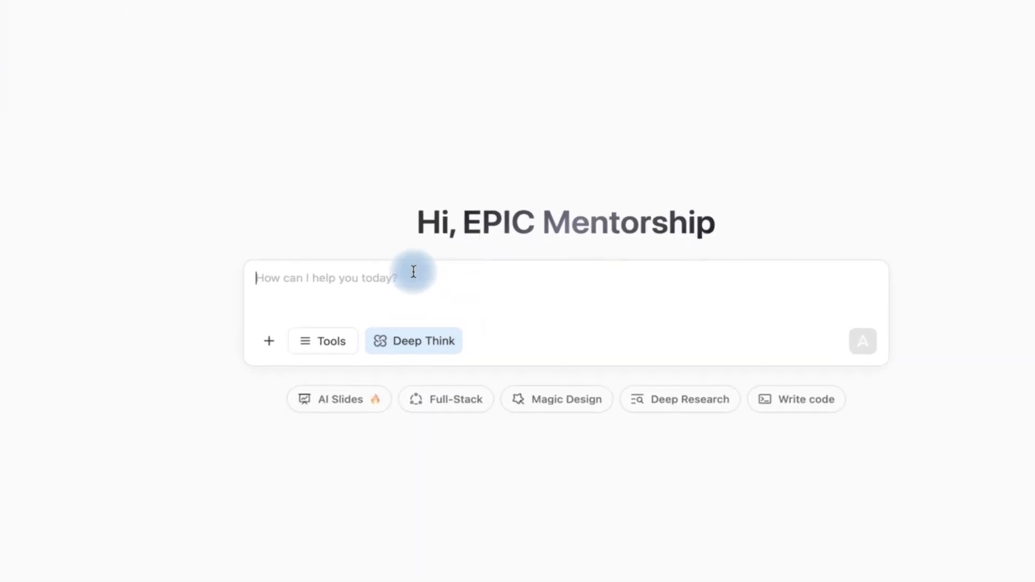
{"action": "type", "text": "can you design a d"}
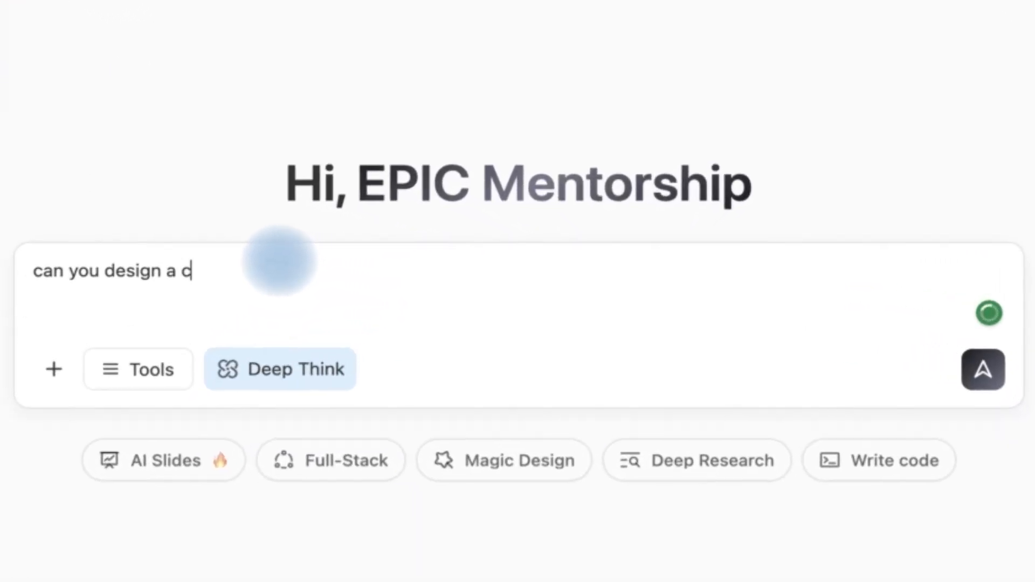
{"action": "type", "text": "hess game, make it i"}
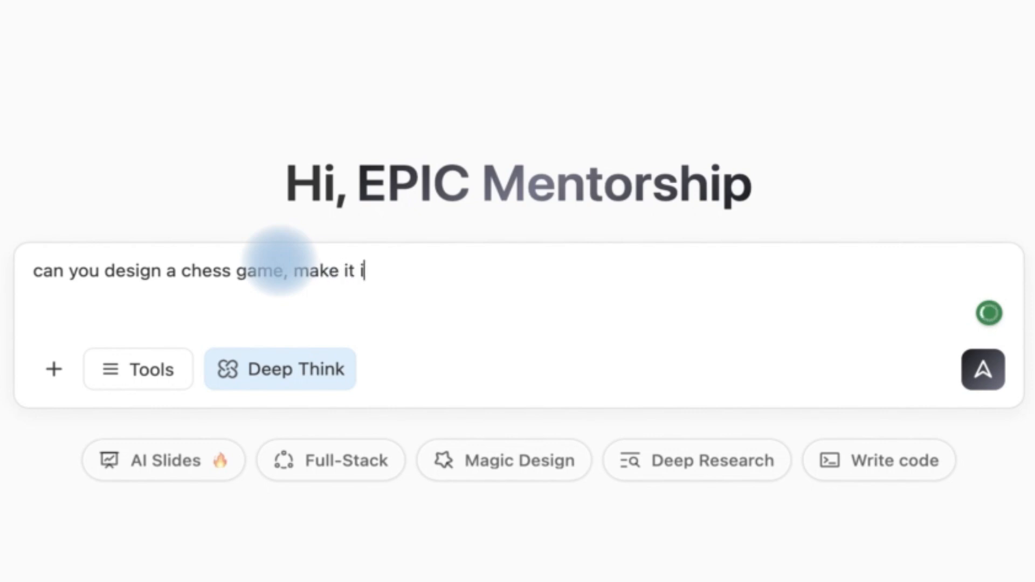
{"action": "type", "text": "nteractive so"}
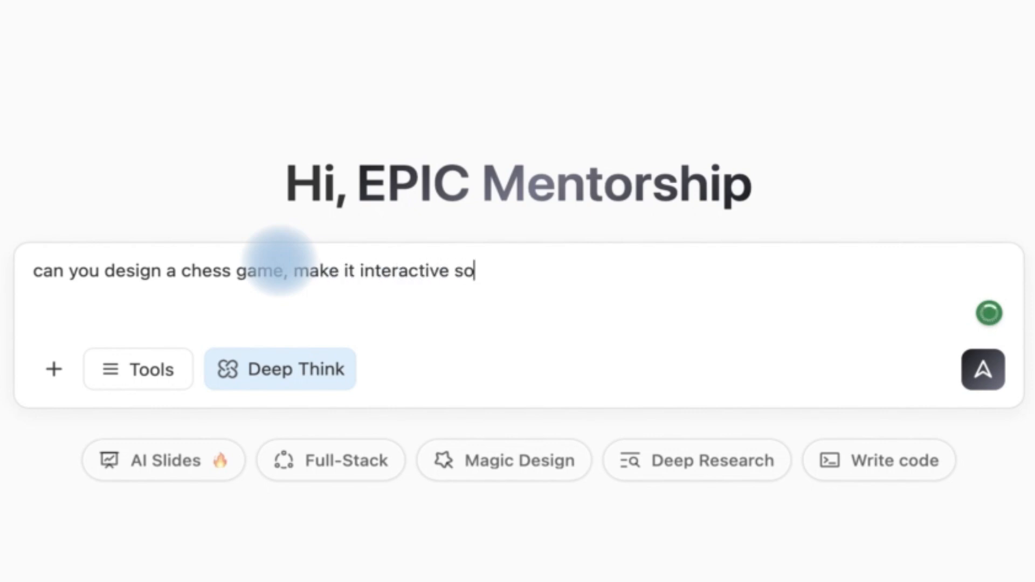
{"action": "type", "text": "that i can play with"}
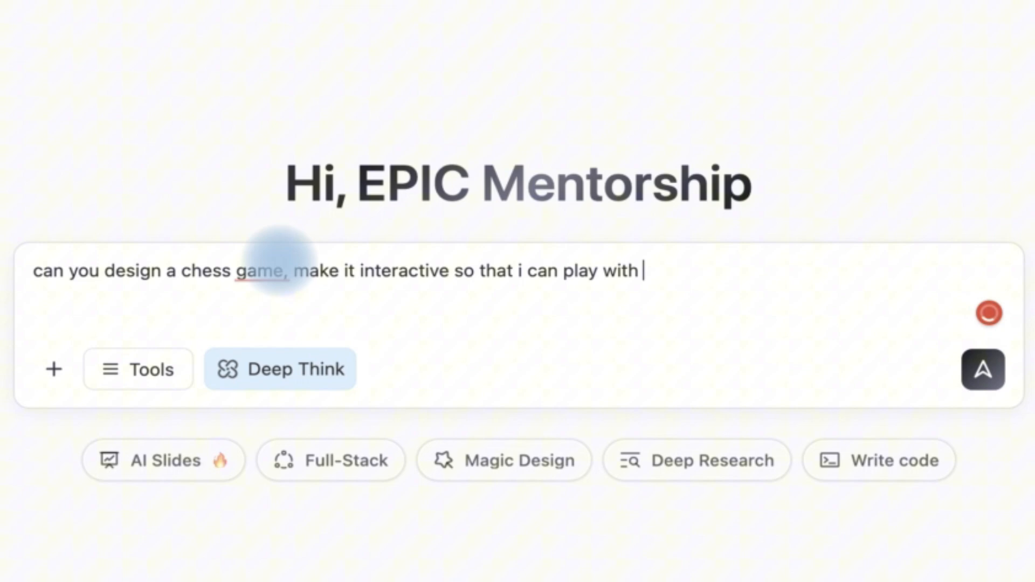
{"action": "type", "text": "against the"}
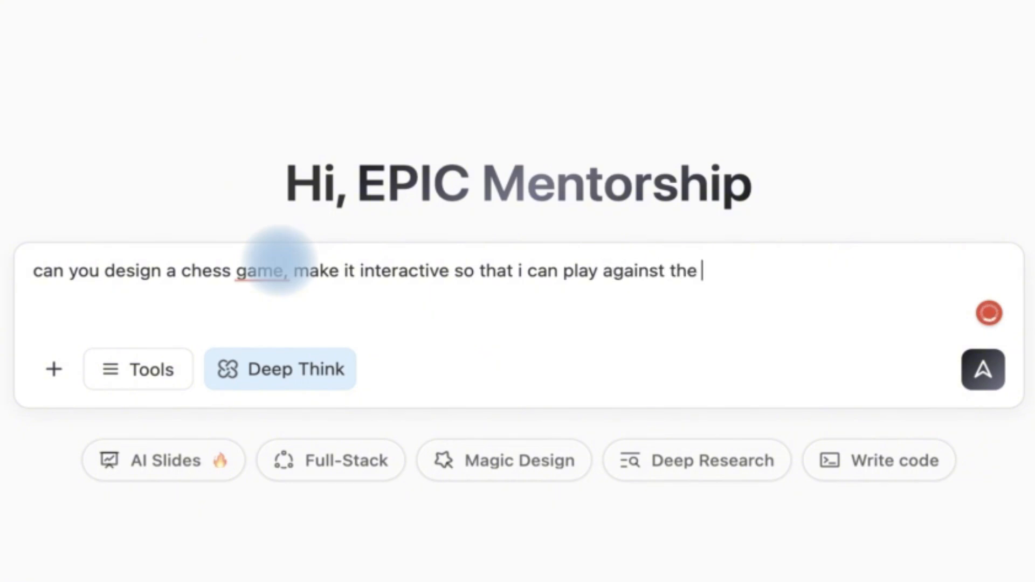
{"action": "type", "text": "AI"}
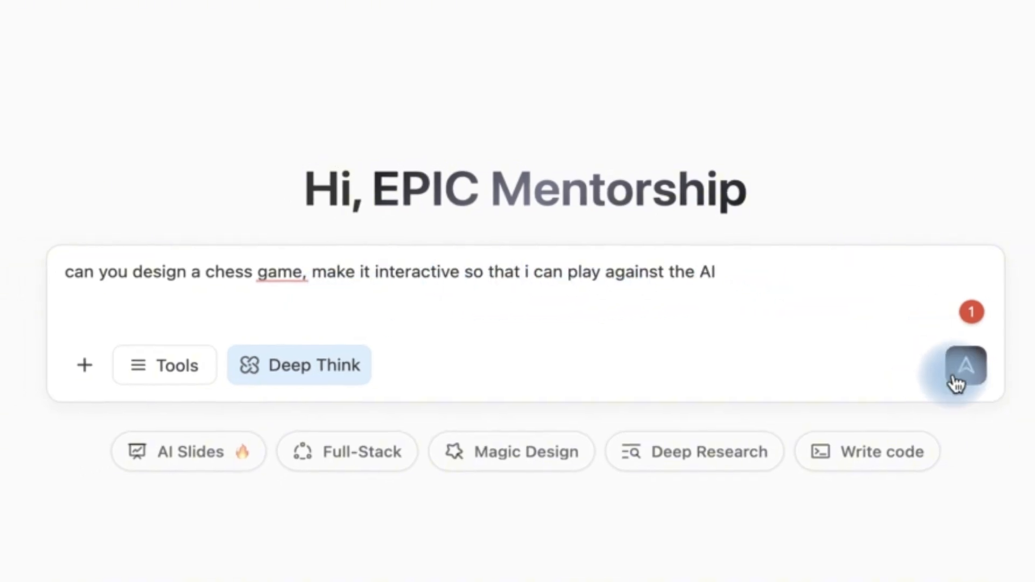
{"action": "left_click", "coordinate": [966, 366]}
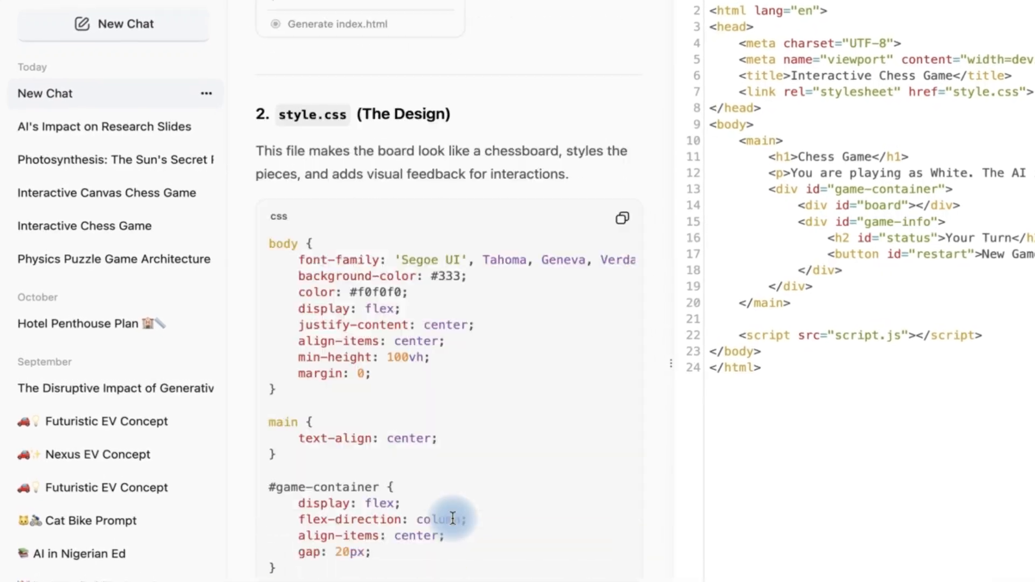
Scroll through the generated chess game's HTML, CSS and JavaScript code blocks.
{"action": "scroll", "scroll_direction": "down", "scroll_amount": 3}
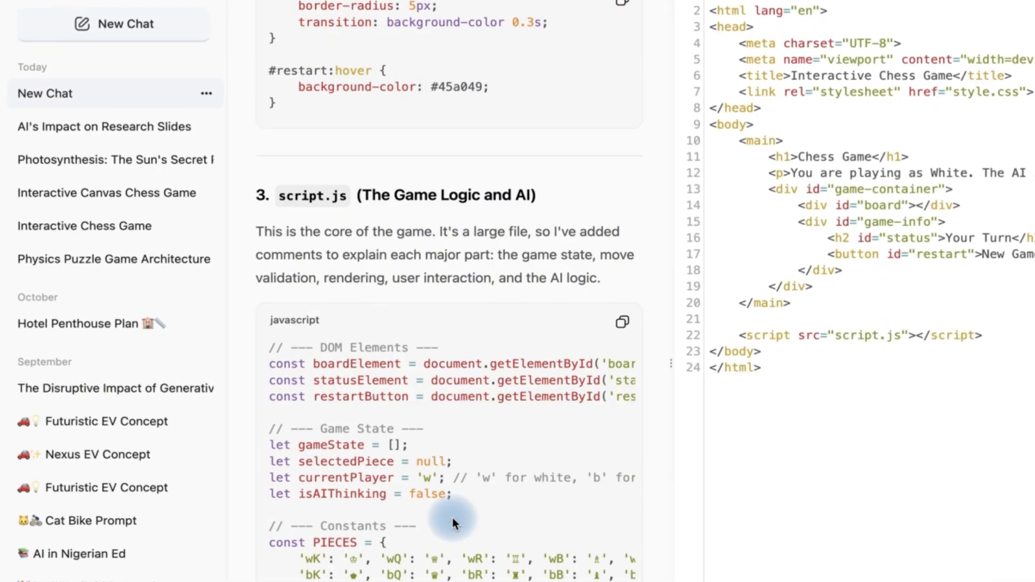
{"action": "scroll", "scroll_direction": "down", "scroll_amount": 3}
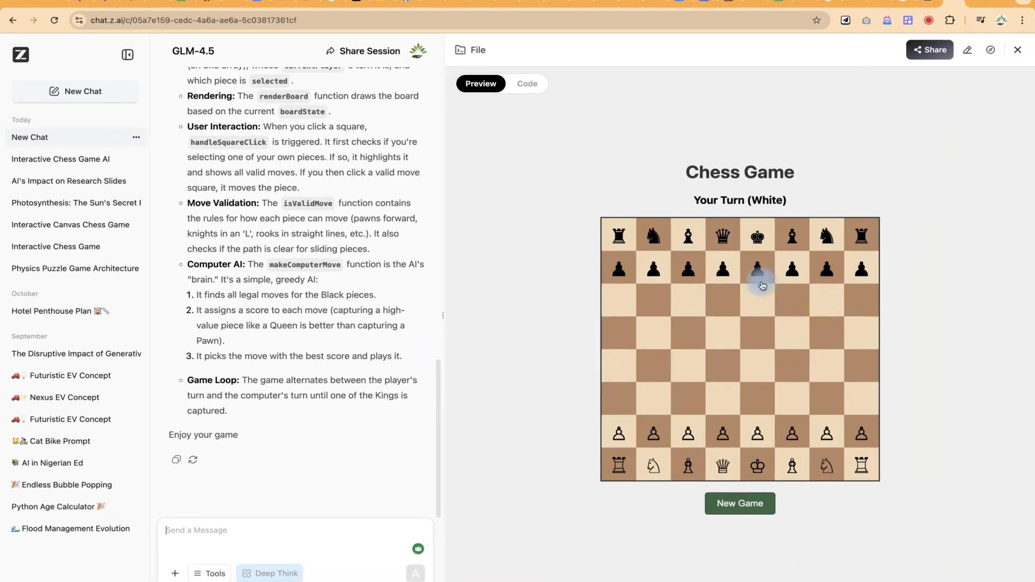
{"action": "mouse_move", "coordinate": [795, 485]}
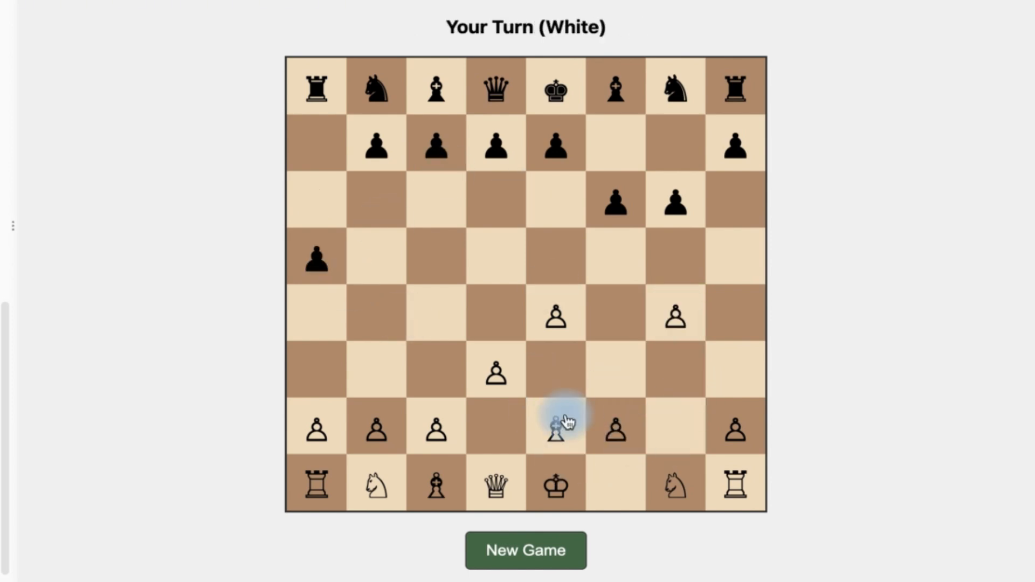
Play a move against the chess AI, then reset the board with New Game.
{"action": "left_click", "coordinate": [525, 549]}
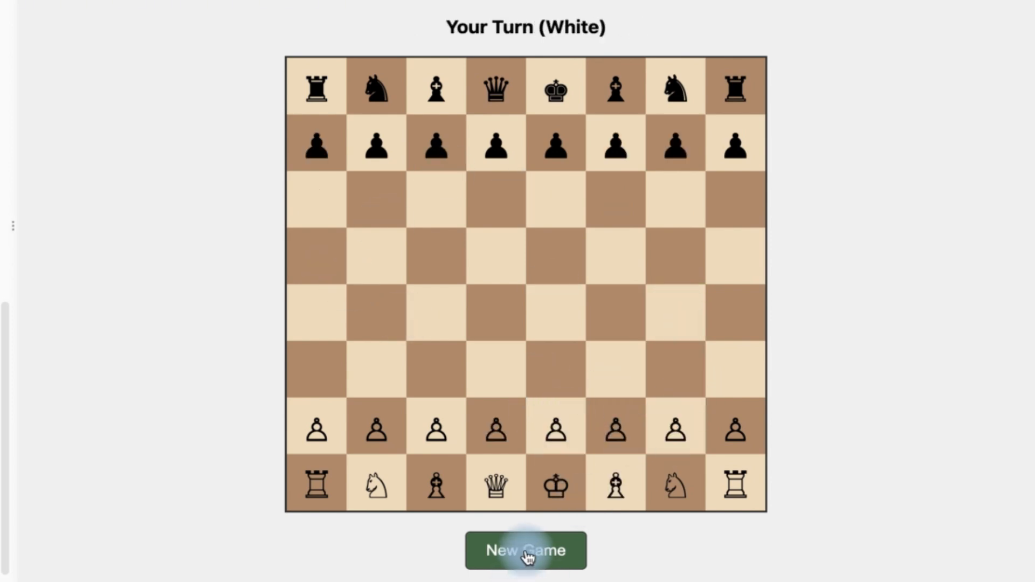
{"action": "left_click", "coordinate": [525, 550]}
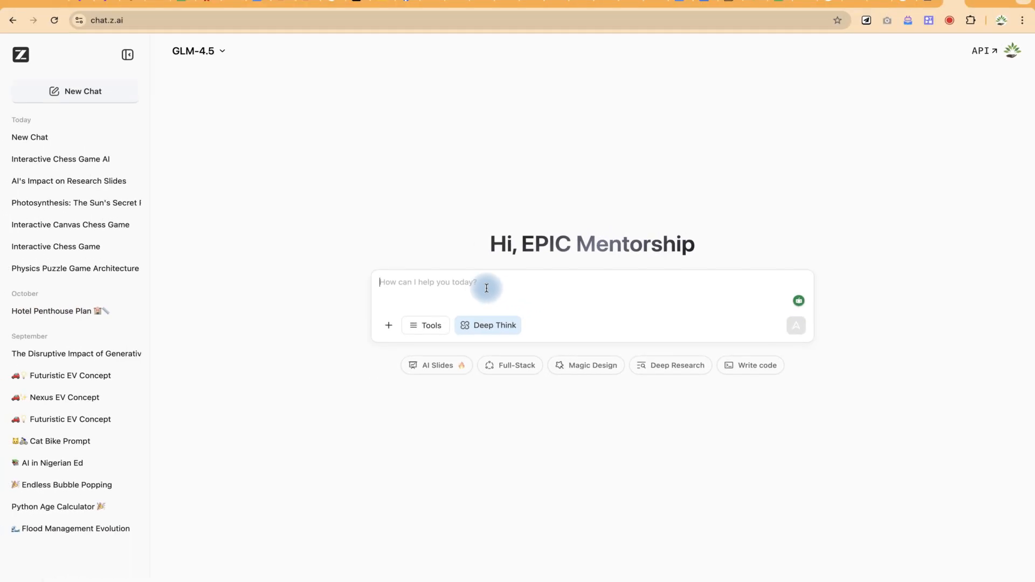
Send a request for a 'digital bubble wrap' webpage with endless popping and pop sounds.
{"action": "type", "text": "Create a \"digital bubble wrap\" webpage where users can endlessly pop bubbles with their mouse, complete with satisfying \"pop\" sound effects"}
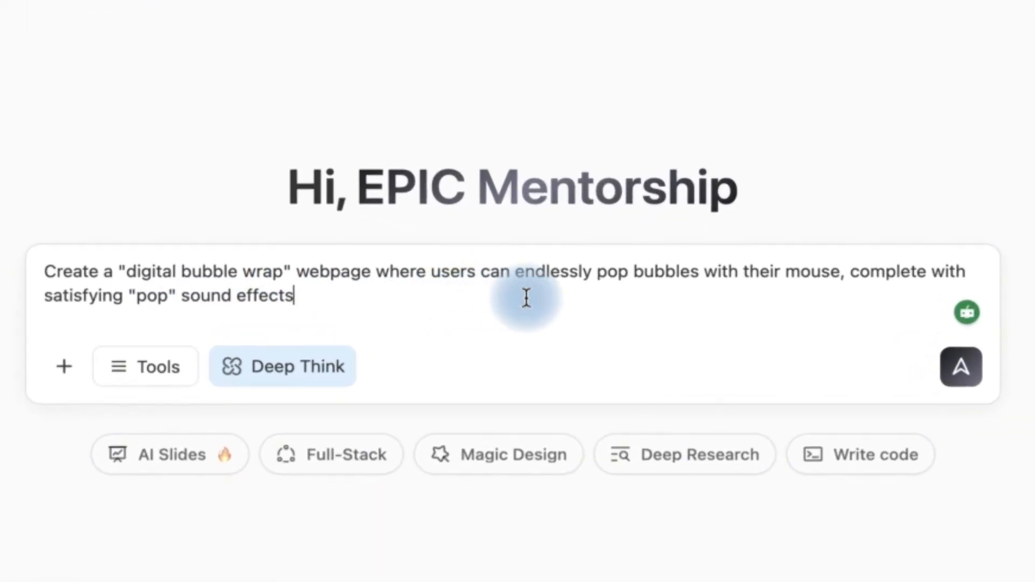
{"action": "mouse_move", "coordinate": [747, 300]}
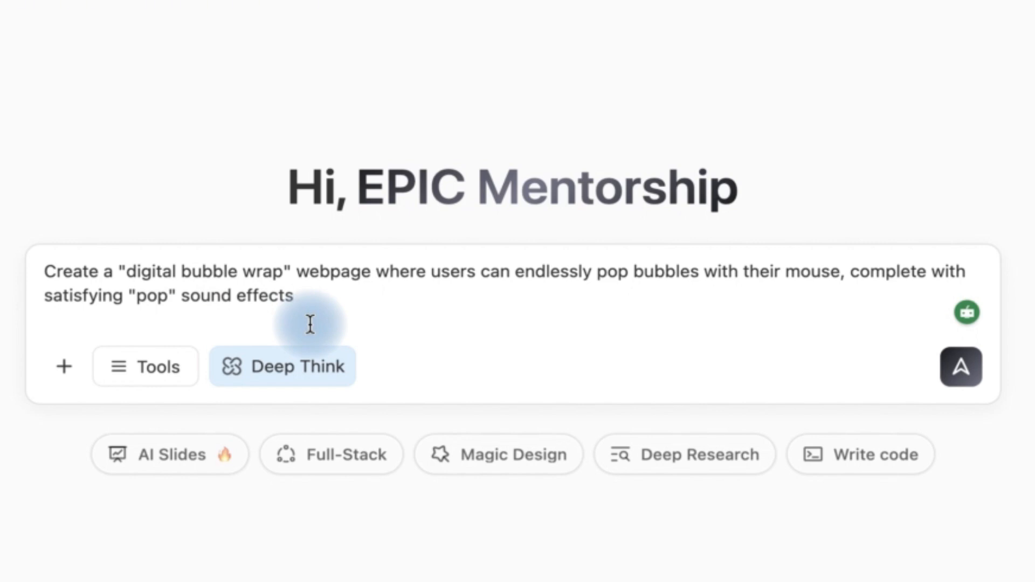
{"action": "left_click", "coordinate": [961, 366]}
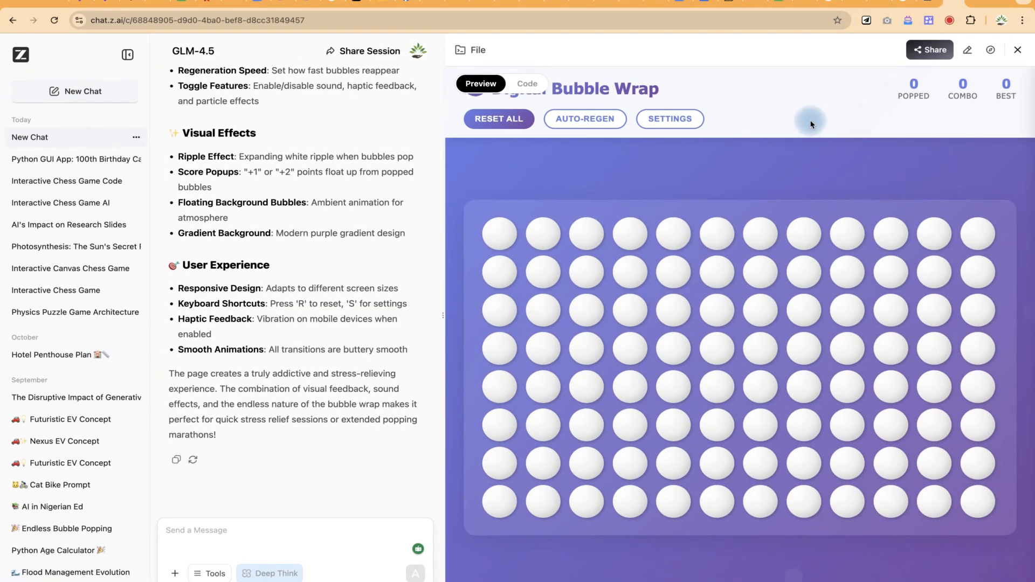
{"action": "mouse_move", "coordinate": [655, 119]}
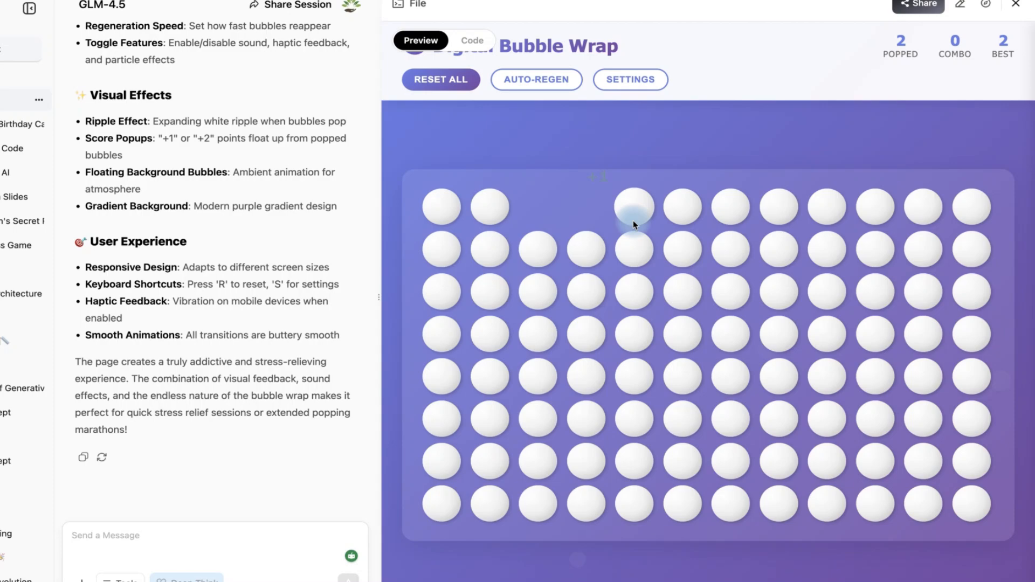
Pop six bubbles across the top, right, bottom-middle and left of the bubble wrap grid.
{"action": "left_click", "coordinate": [715, 321]}
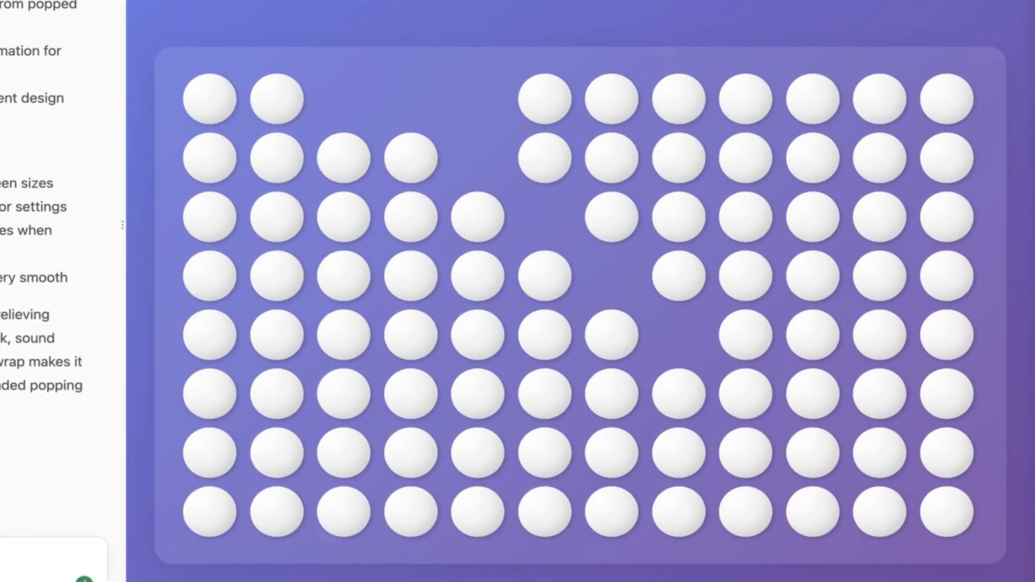
{"action": "left_click", "coordinate": [873, 227]}
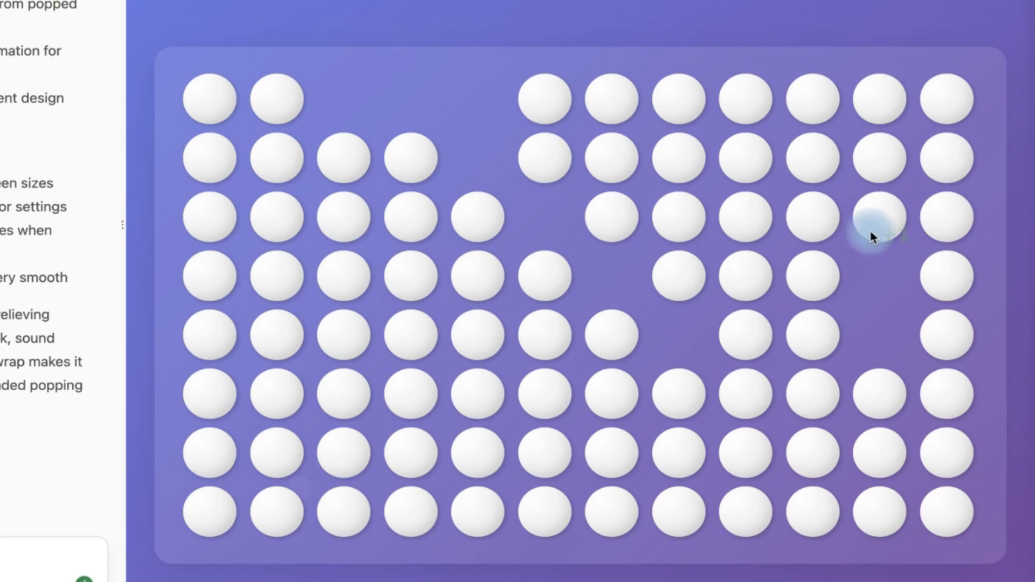
{"action": "left_click", "coordinate": [873, 224]}
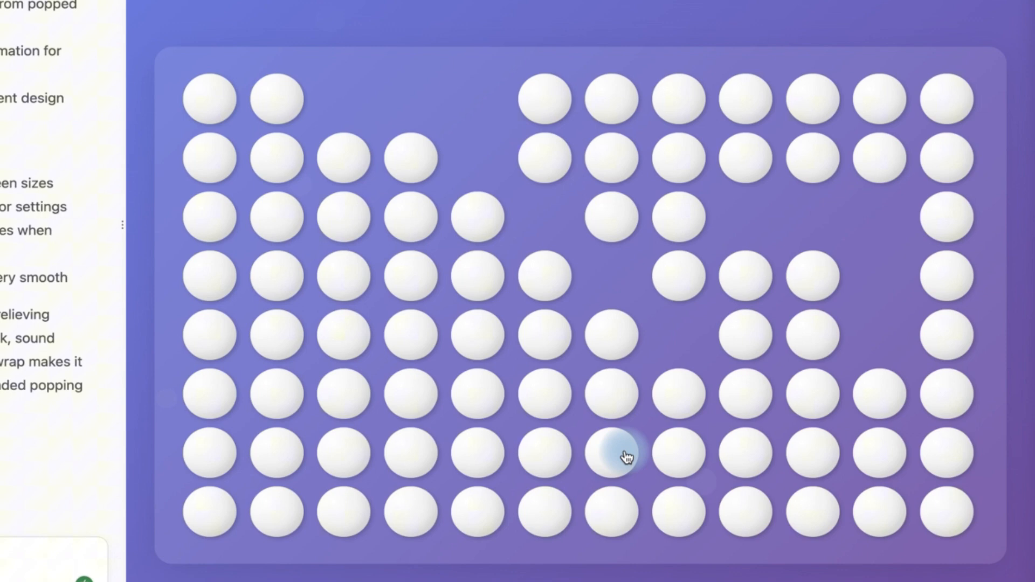
{"action": "left_click", "coordinate": [619, 457]}
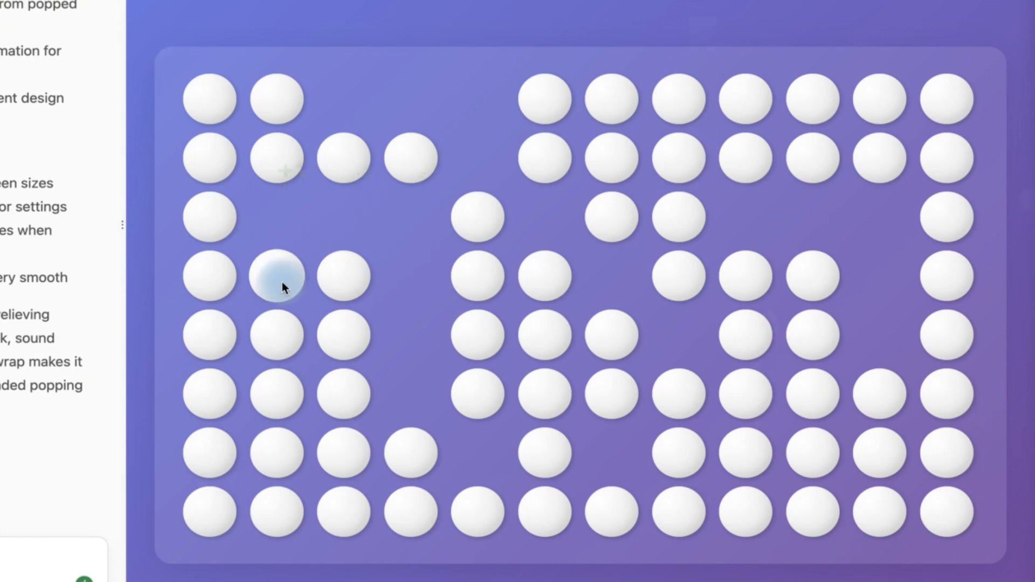
{"action": "left_click", "coordinate": [275, 282]}
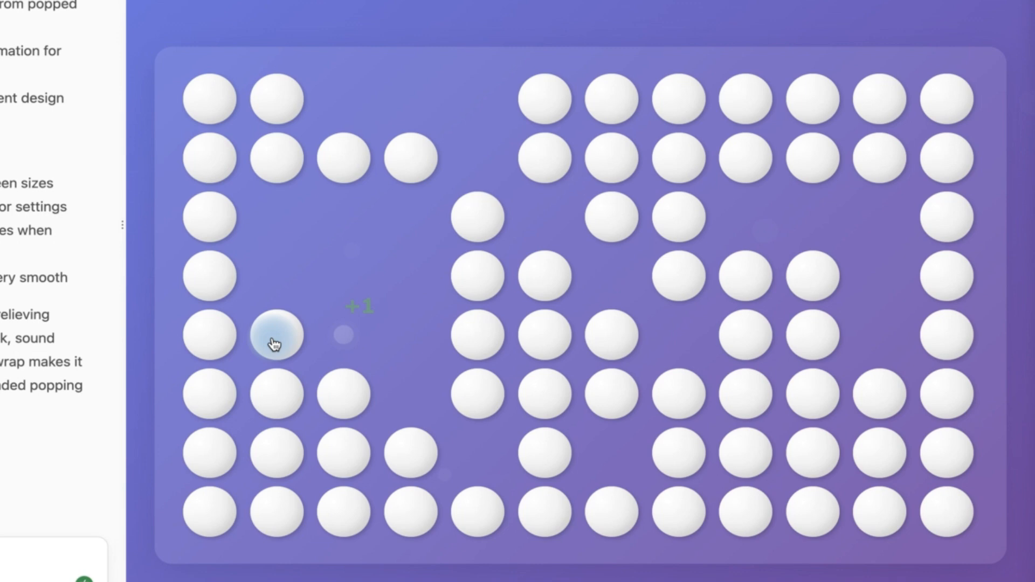
{"action": "left_click", "coordinate": [731, 462]}
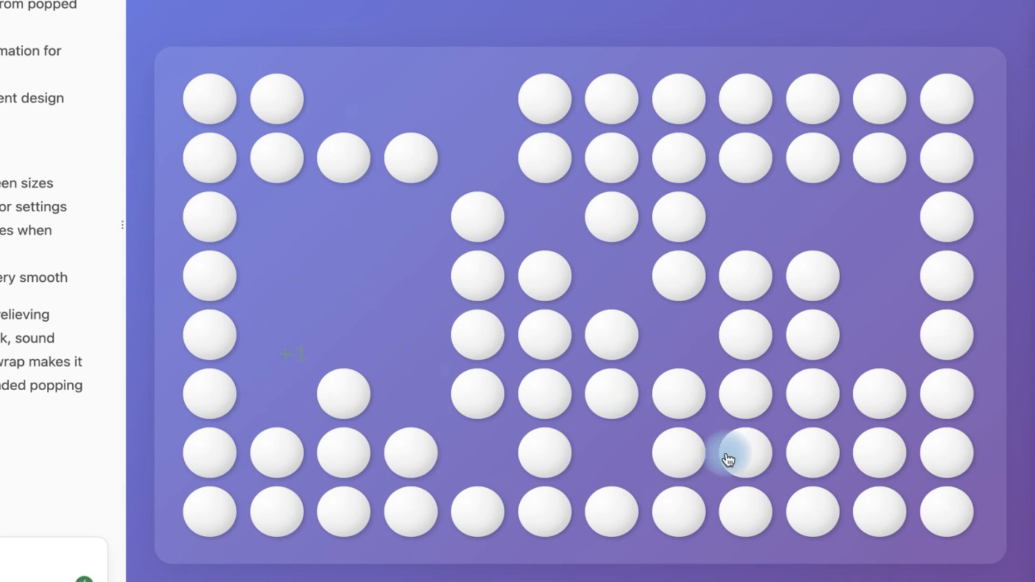